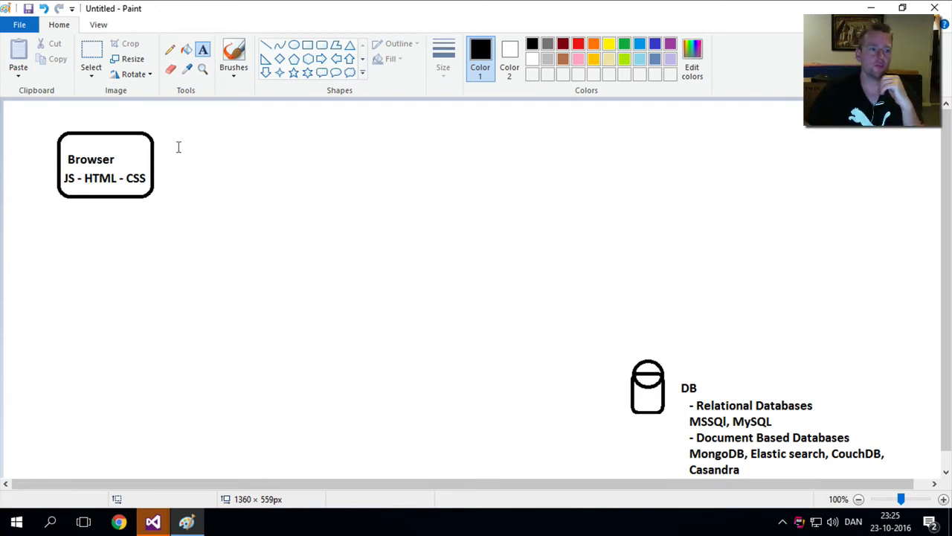
mouse_move(108, 134)
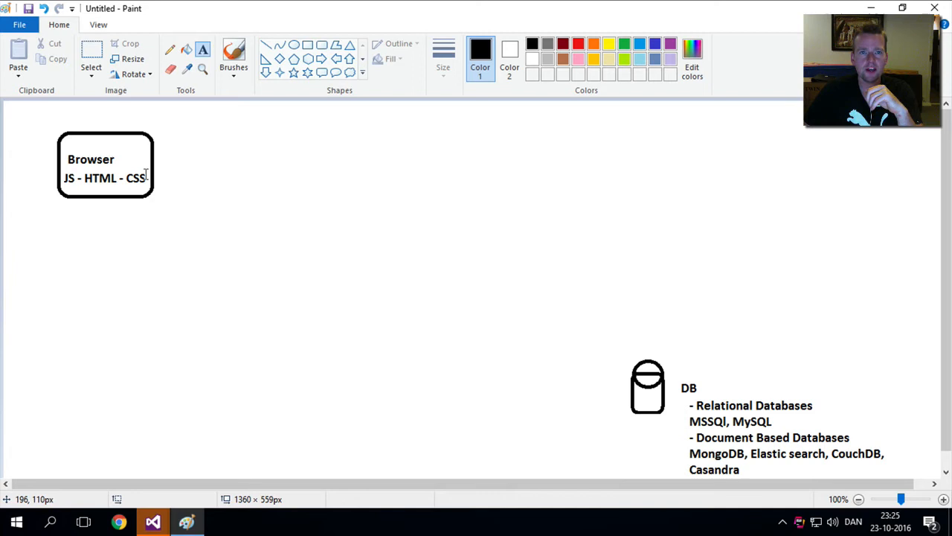
mouse_move(140, 148)
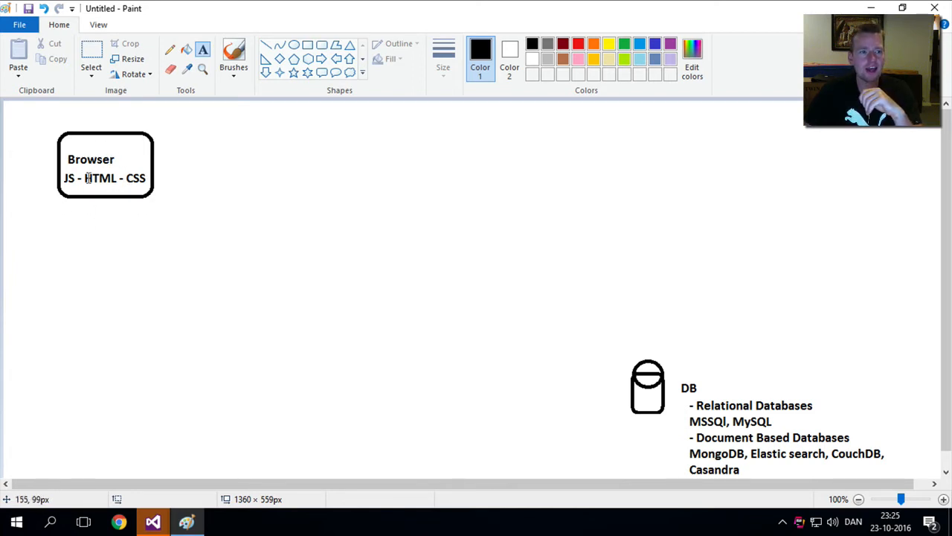
mouse_move(657, 350)
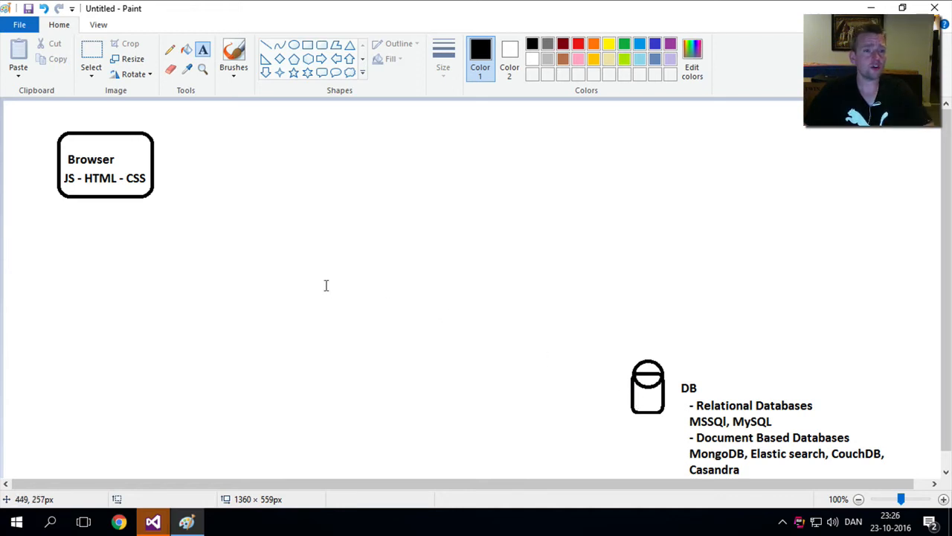
mouse_move(566, 327)
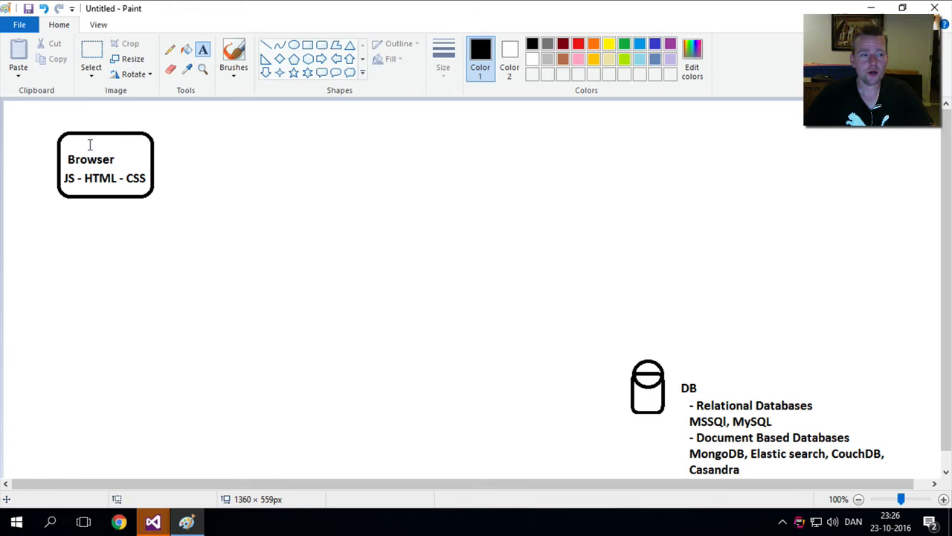
mouse_move(640, 452)
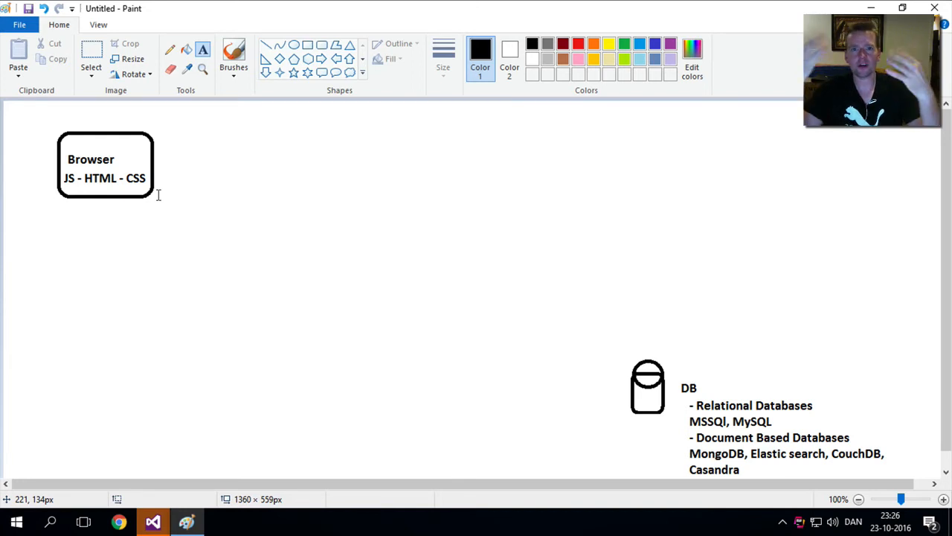
mouse_move(108, 187)
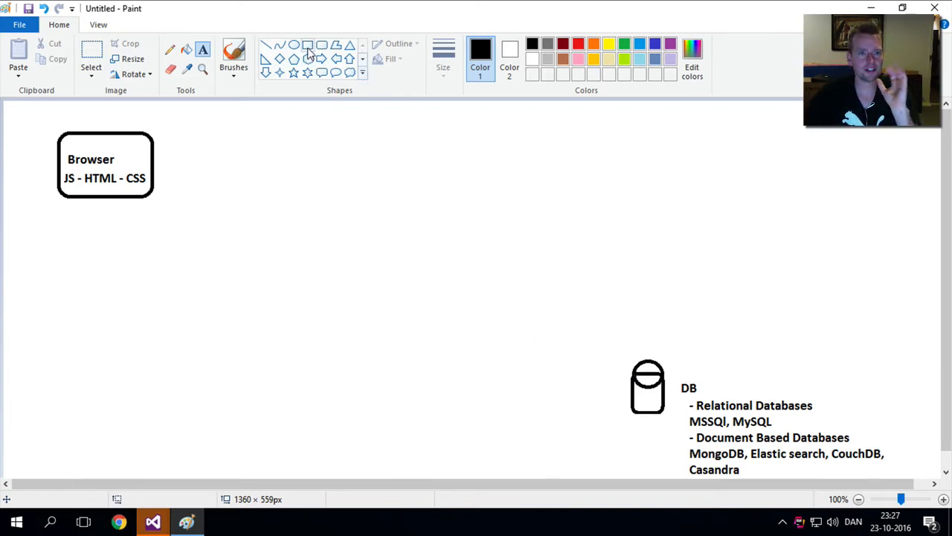
Step: Draw a tall rectangle in the canvas middle and title it 'Tier1'
click(306, 45)
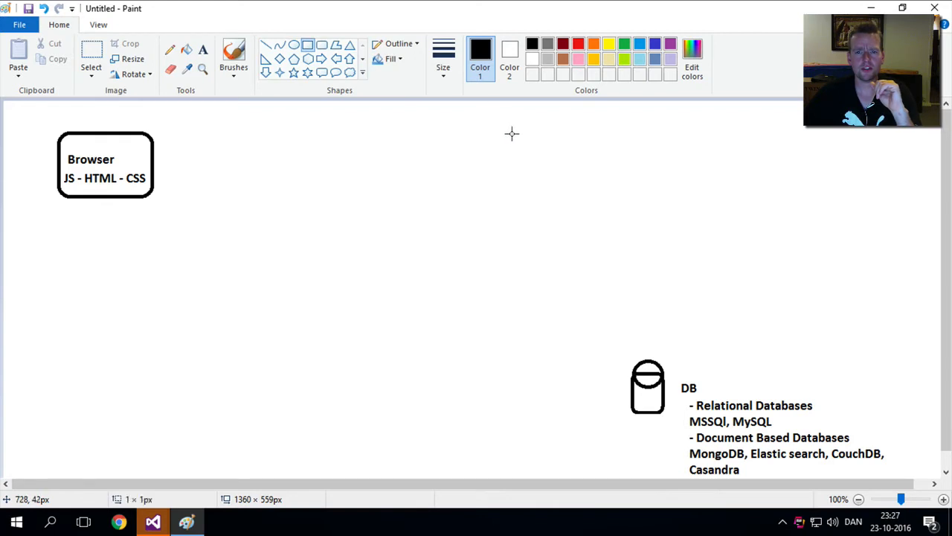
drag(511, 128, 619, 412)
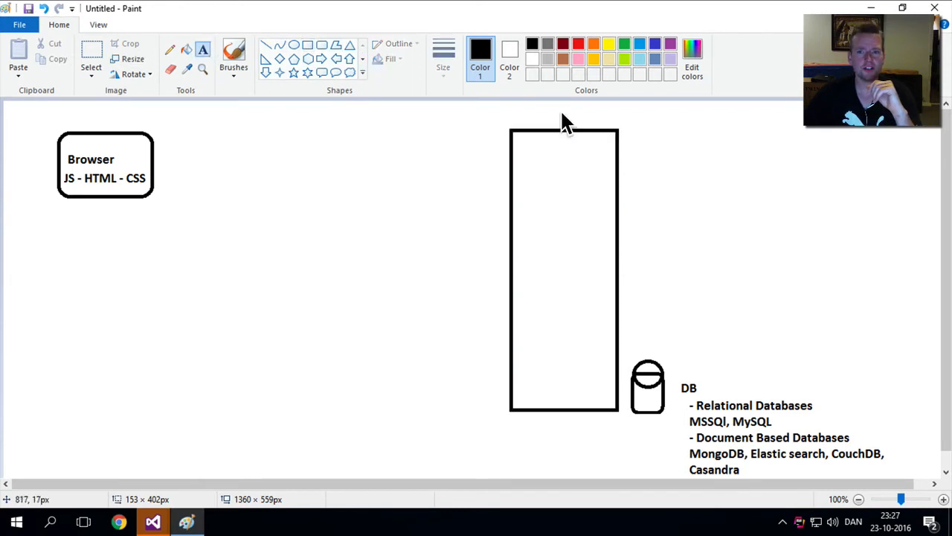
text(Tie)
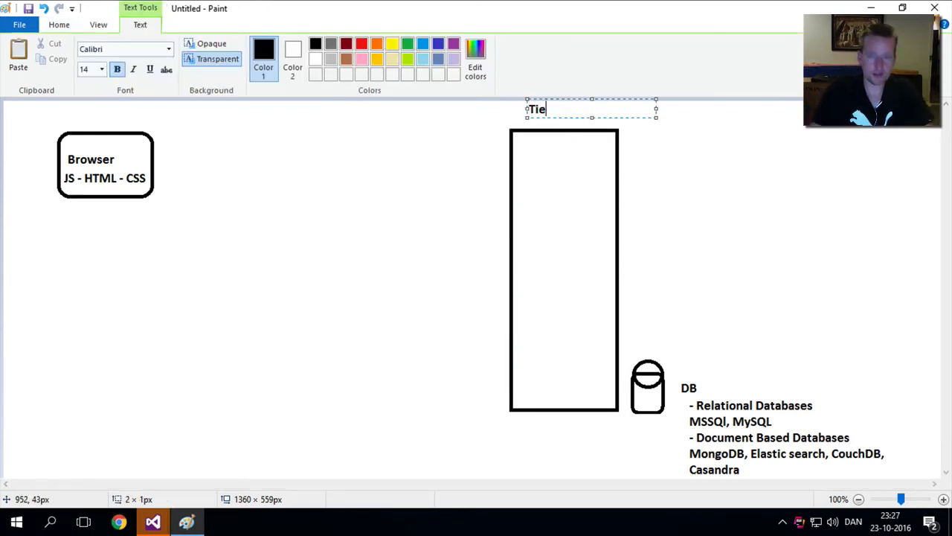
text(r1)
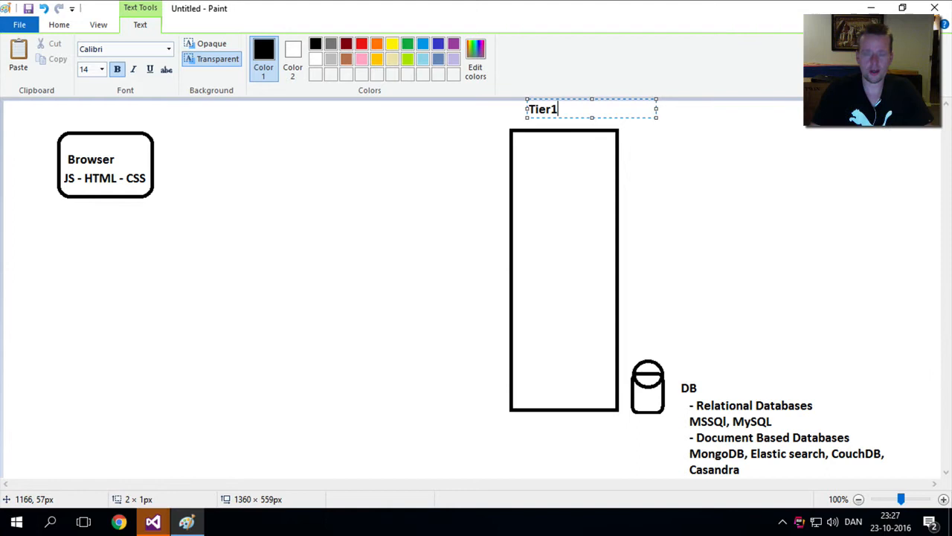
click(497, 166)
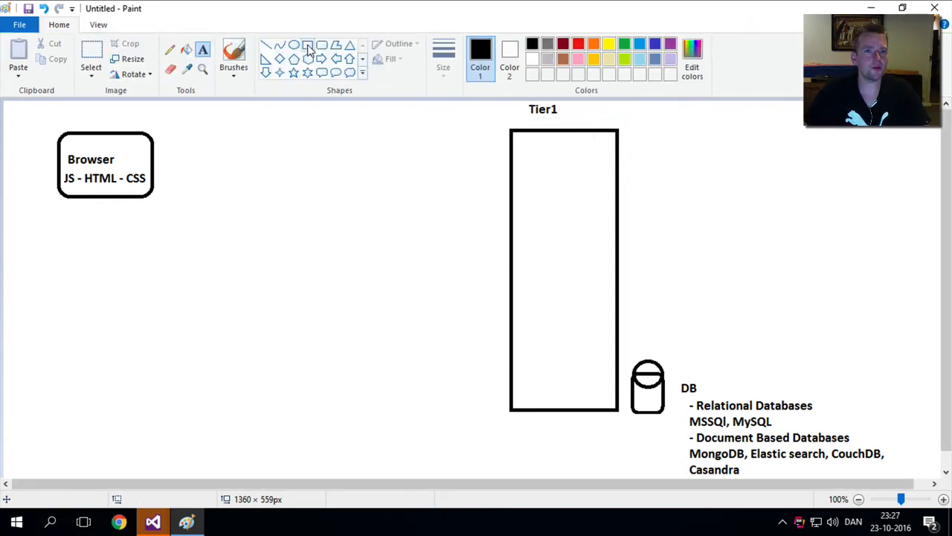
Step: Draw a smaller box inside the top of Tier1 labelled 'Rest API'
drag(515, 152, 607, 216)
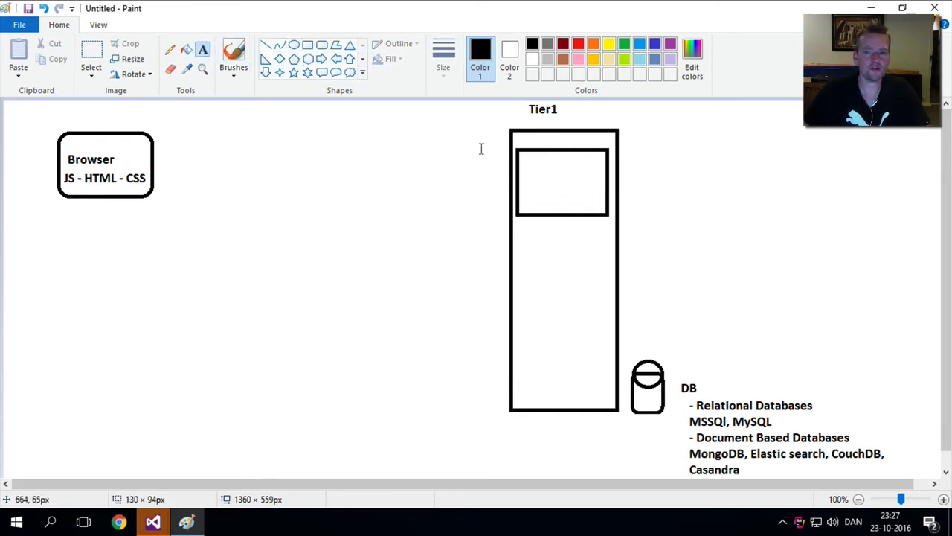
click(562, 175)
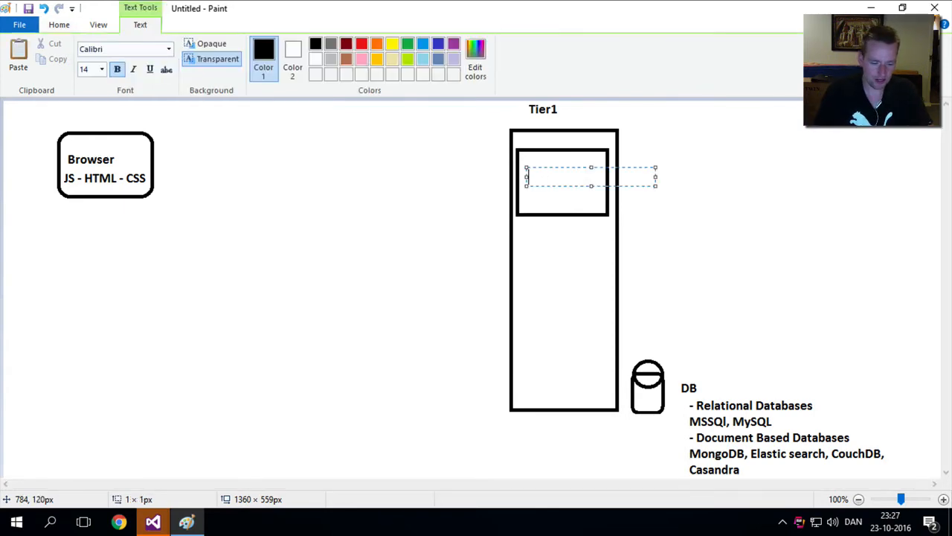
text(Rest API)
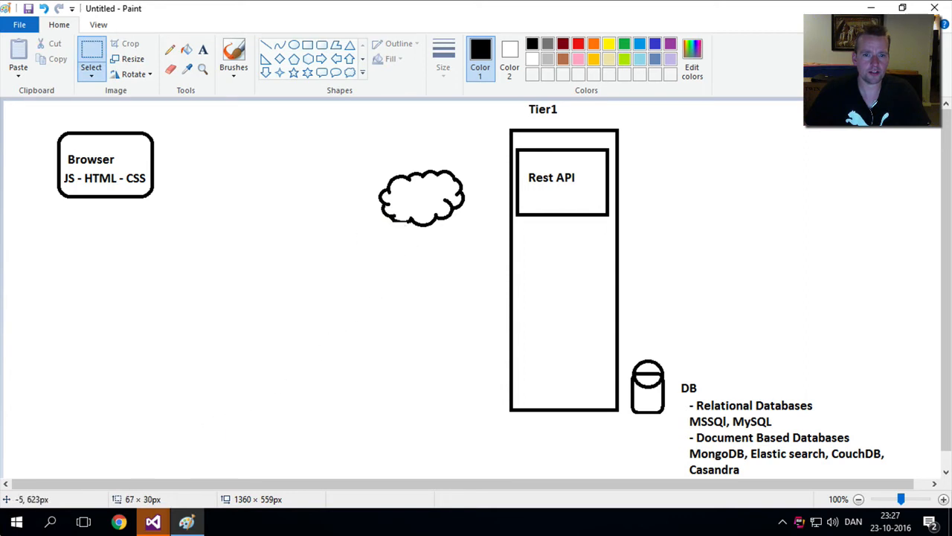
Step: Label the cloud 'www' and add 'HTTP Request' and 'HTTP Response' notes above it
click(202, 51)
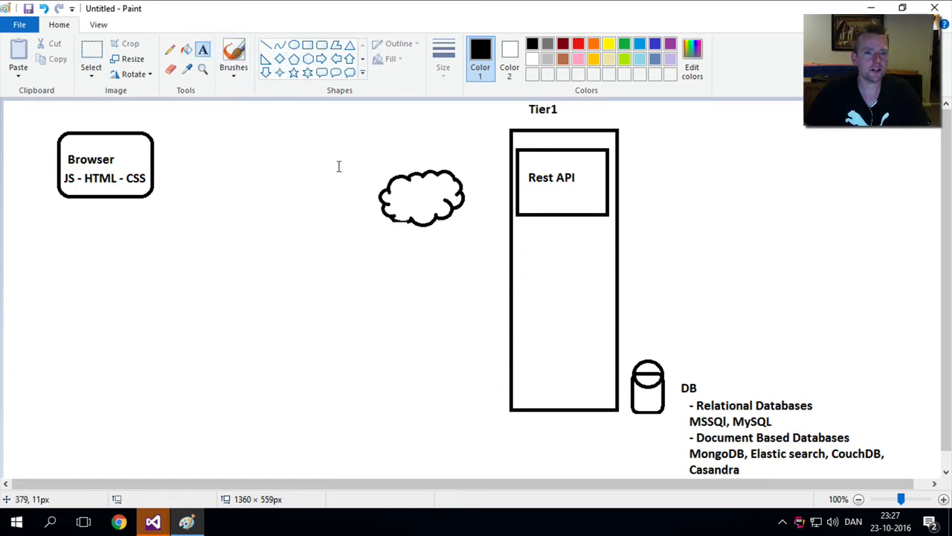
text(www)
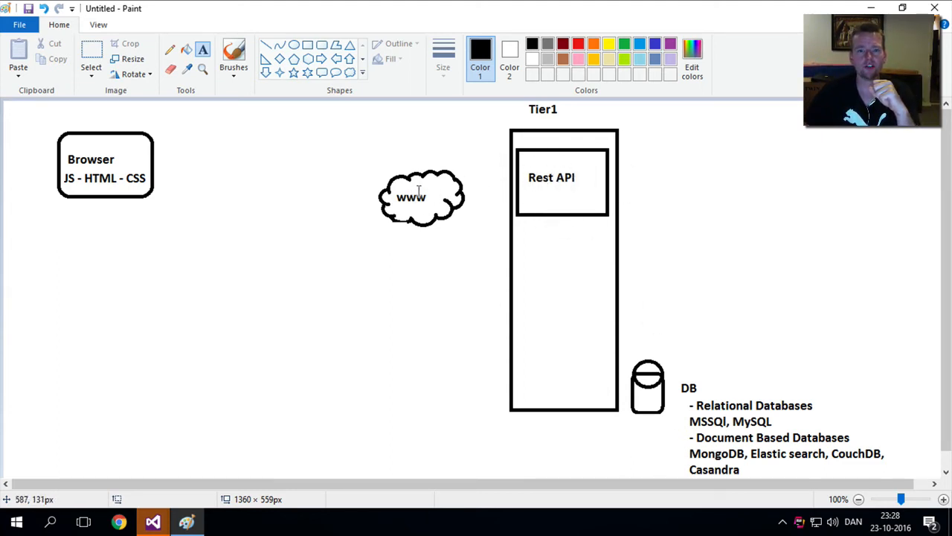
mouse_move(436, 167)
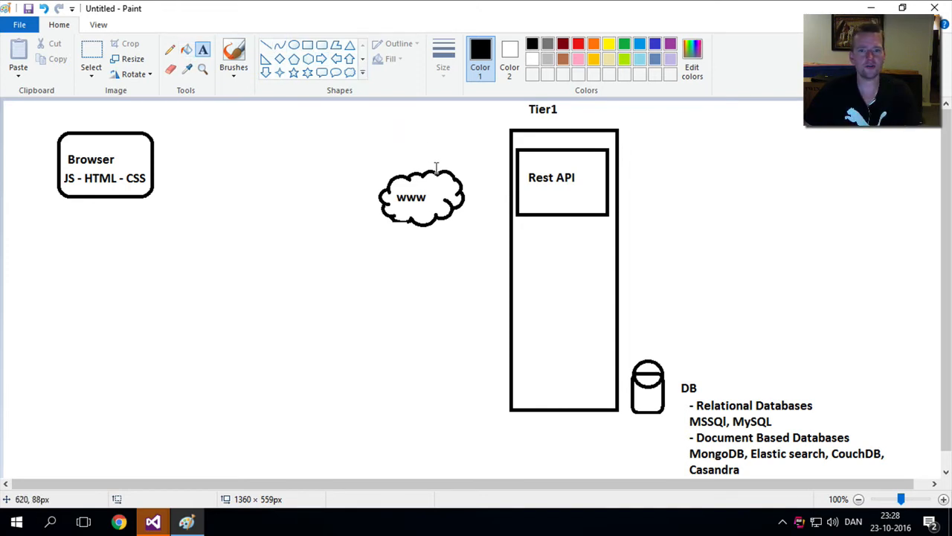
text(HTTP Request)
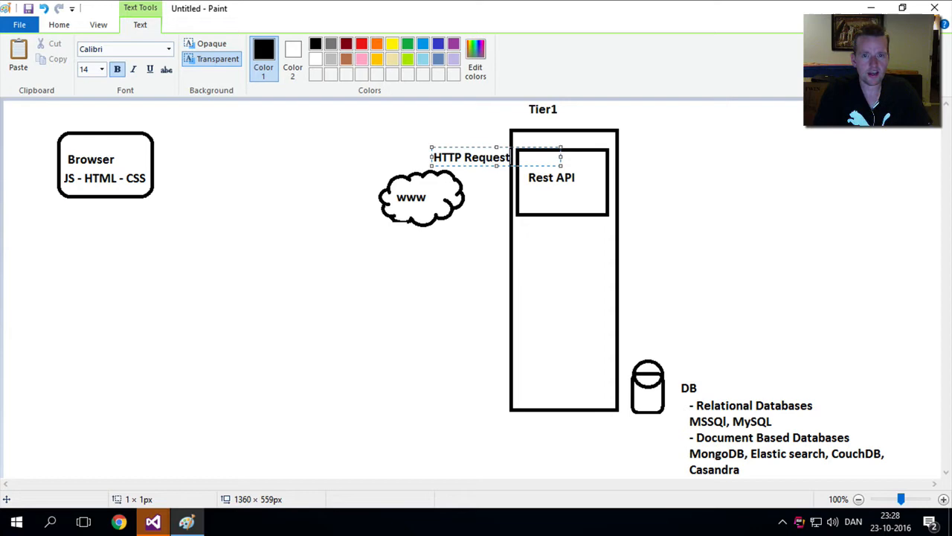
text(HTTP Response)
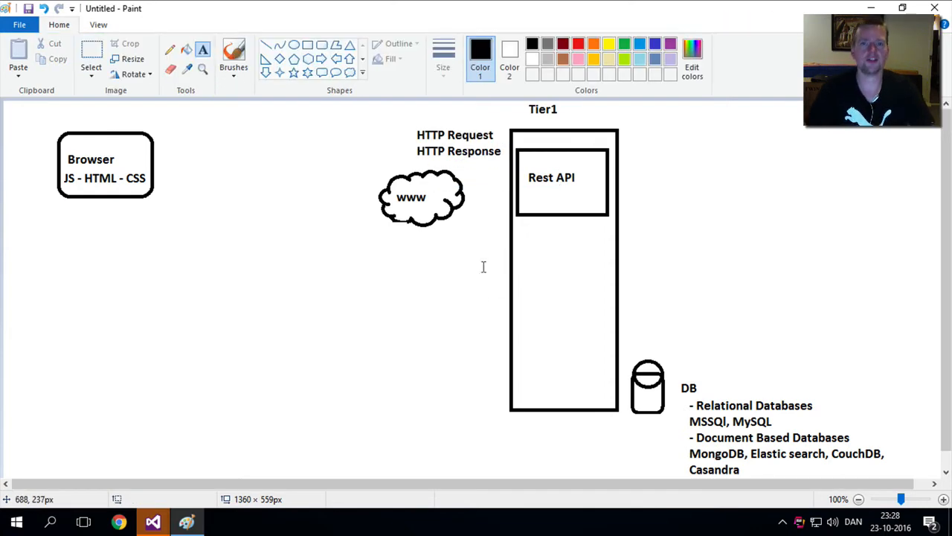
mouse_move(512, 167)
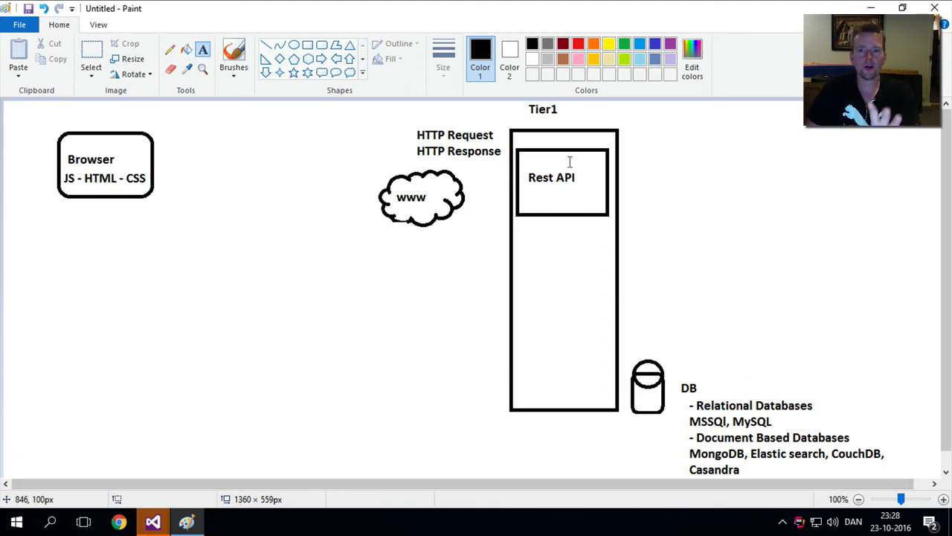
Step: Draw a lower DLL/DAL box inside Tier1 and note 'Mongoose' beside it
click(307, 44)
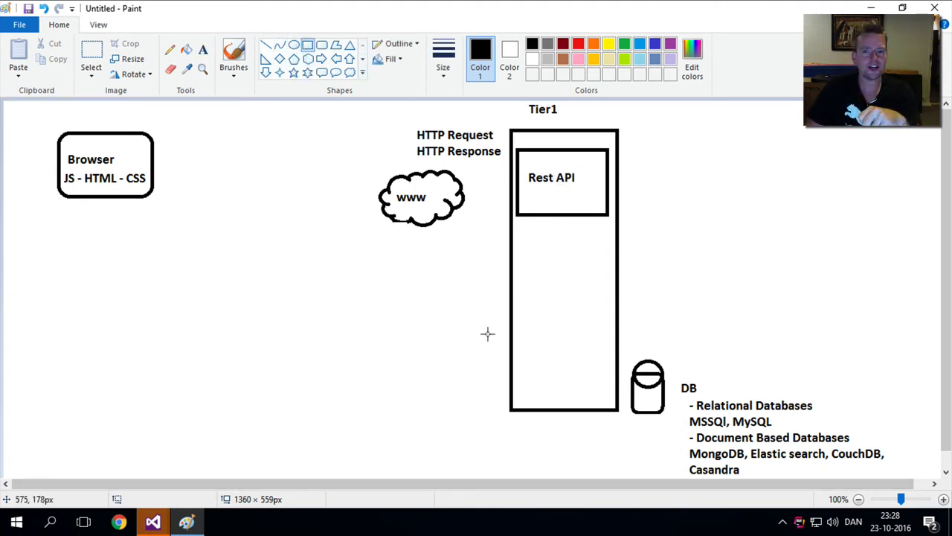
drag(515, 247, 604, 334)
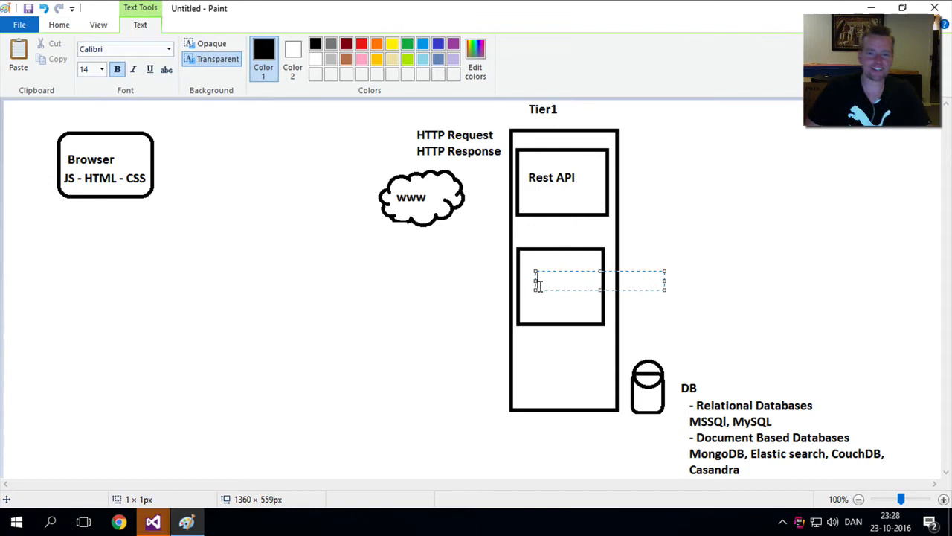
text(DLL)
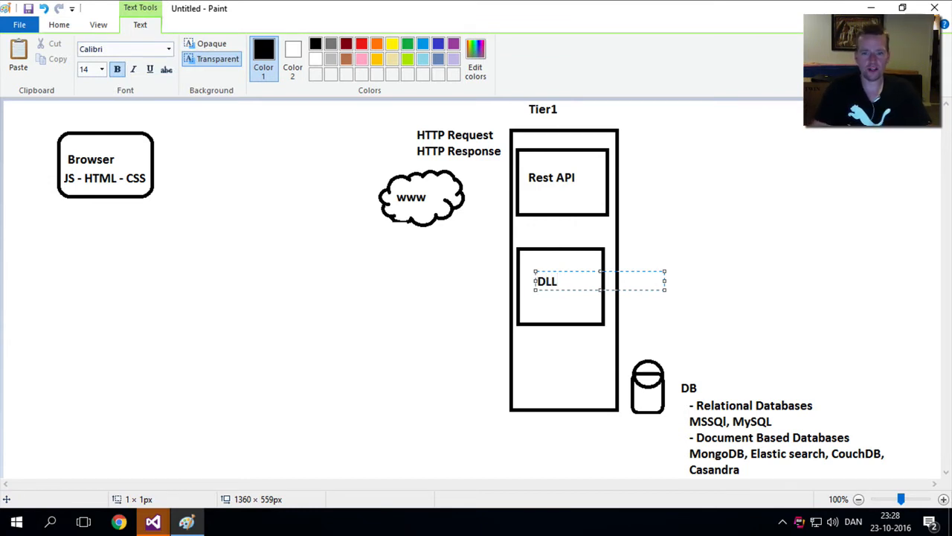
text(DAL)
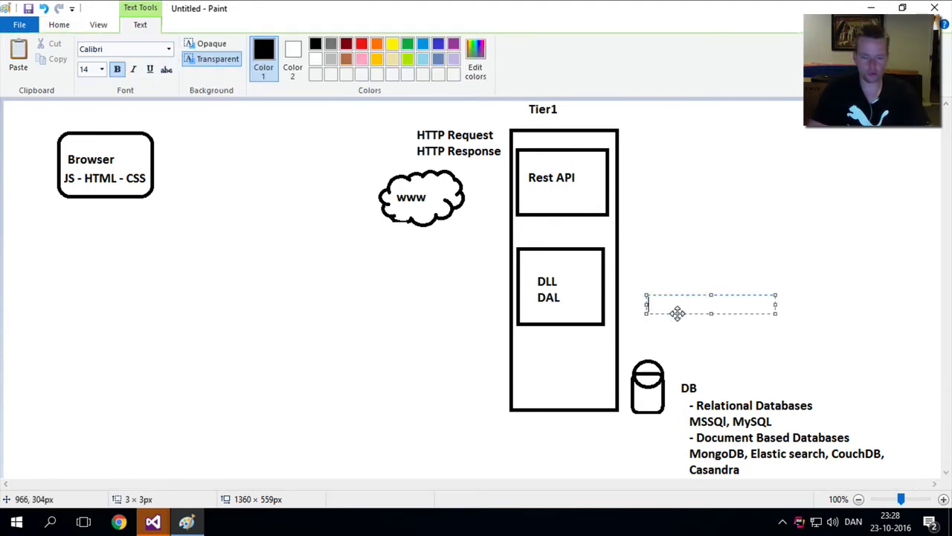
text(Mongoose)
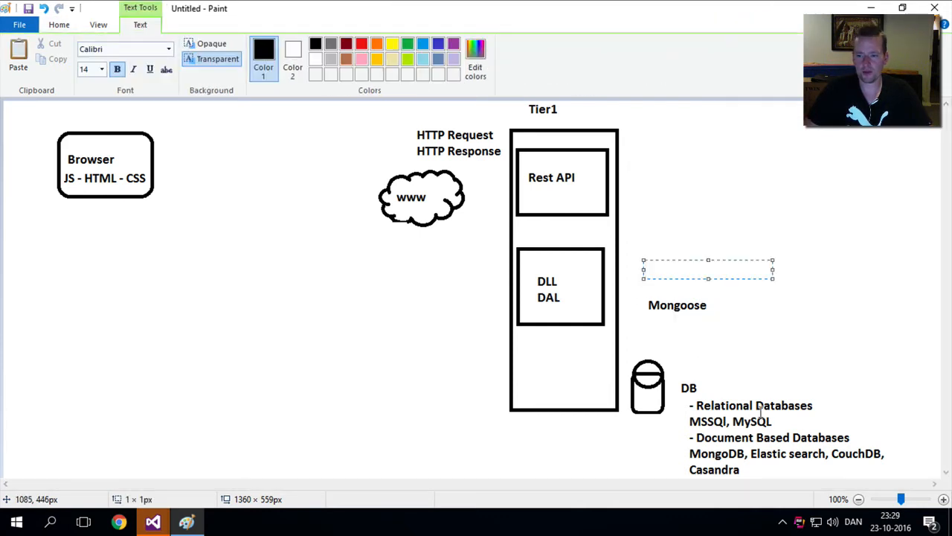
Step: Add an 'Entity Framework' label above Mongoose, then begin 'Web Api' beside Rest API
text(EF)
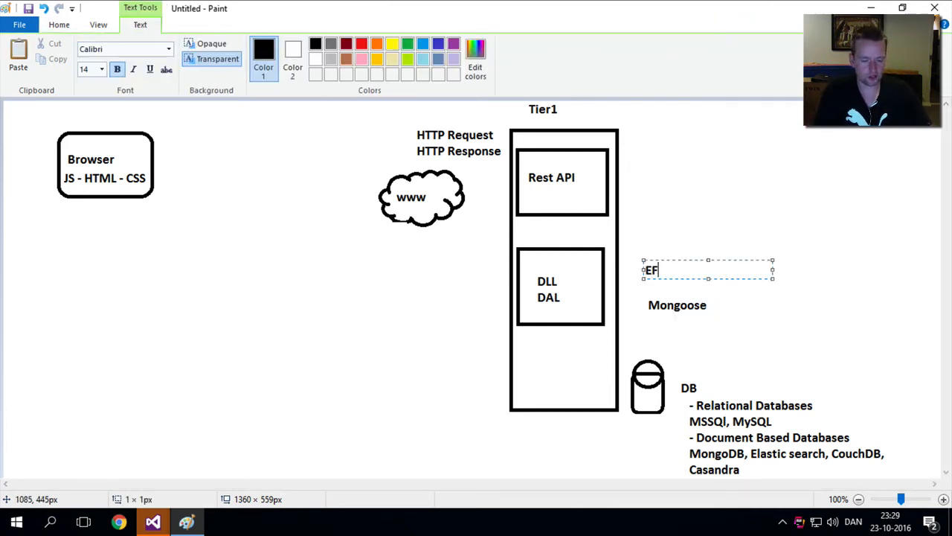
text(Entity)
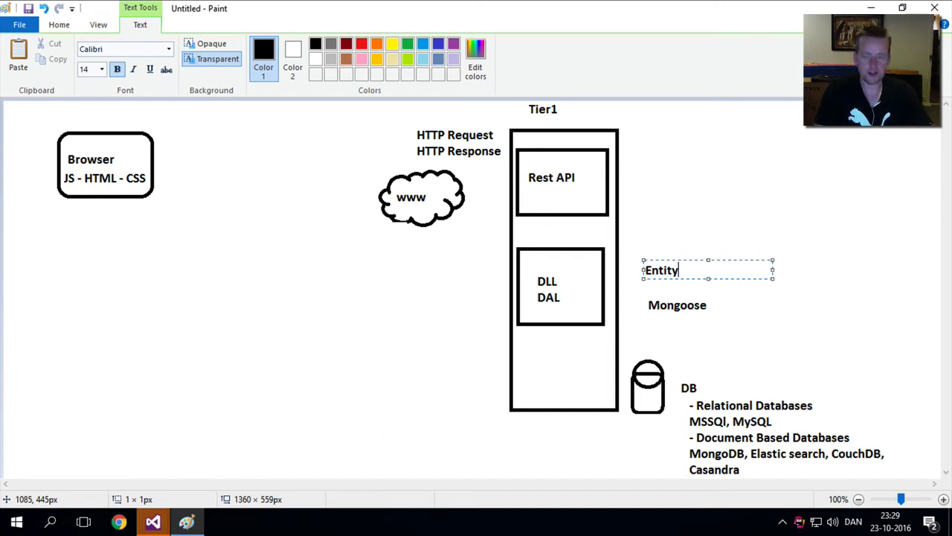
text(Fram)
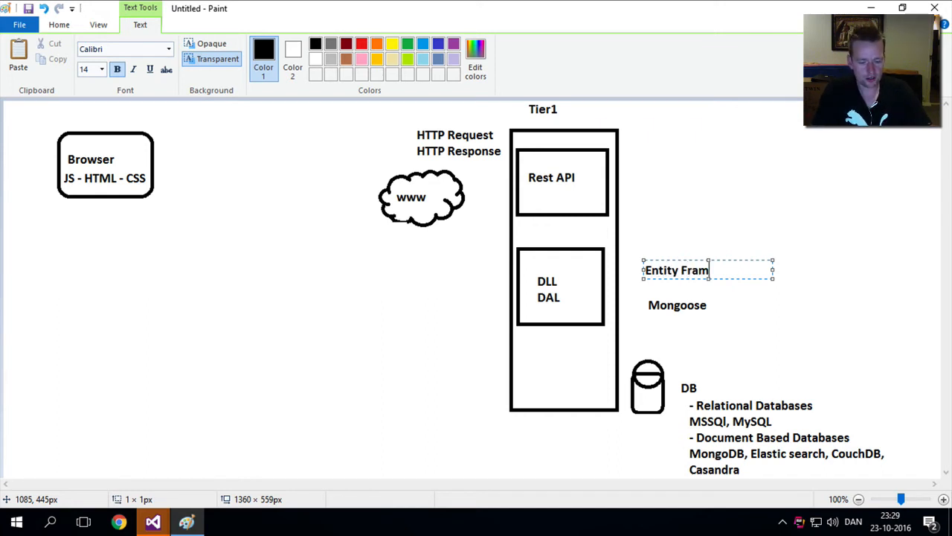
text(ework)
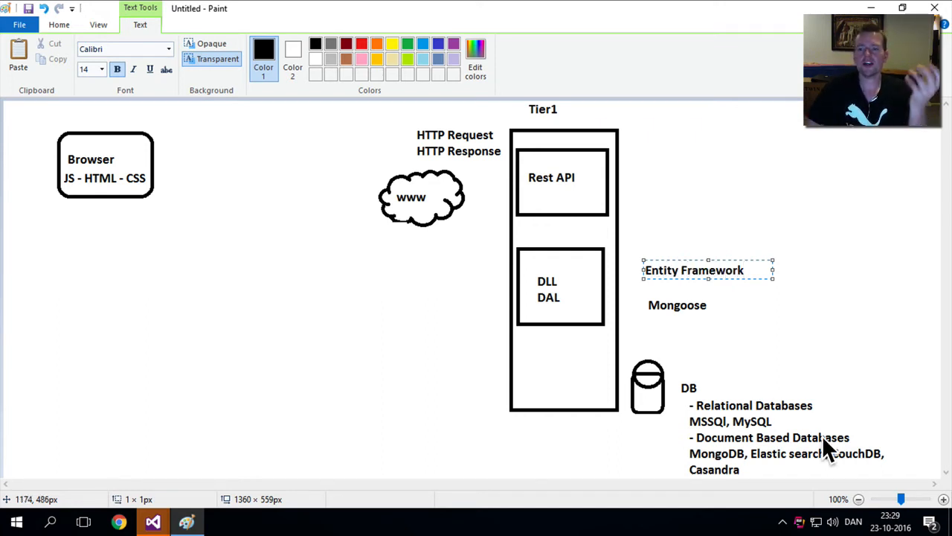
click(562, 282)
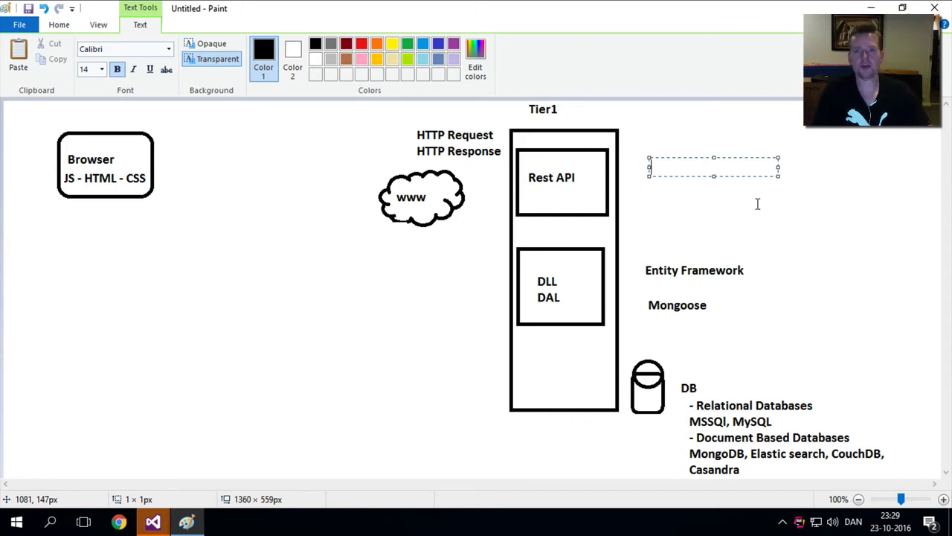
text(Web Api C#)
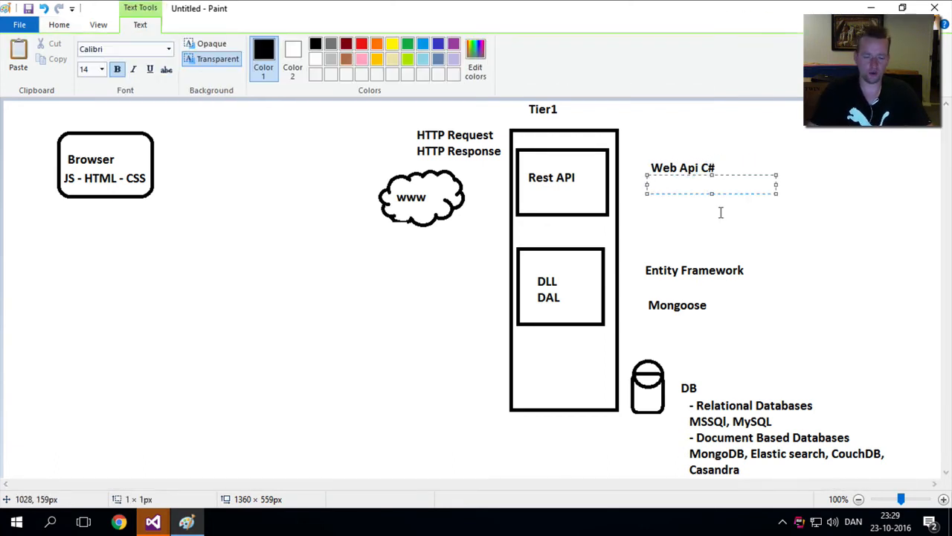
Step: Add 'Express Node JS' beneath Web Api C# beside the Rest API box
text(Express)
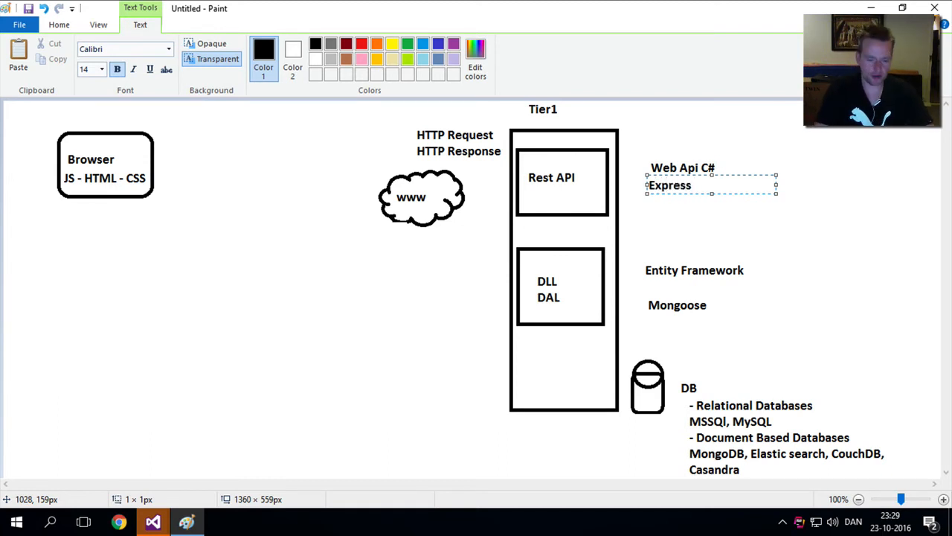
text(Node JS)
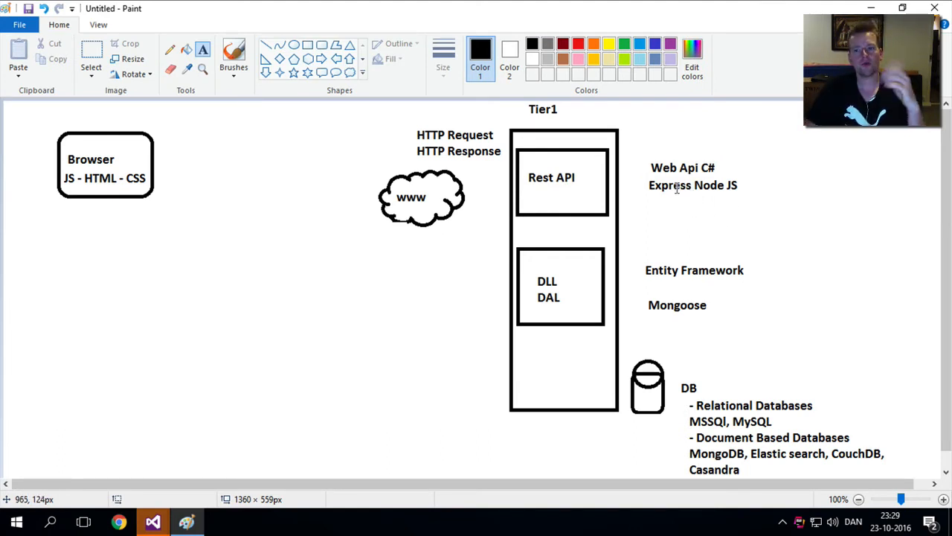
mouse_move(577, 209)
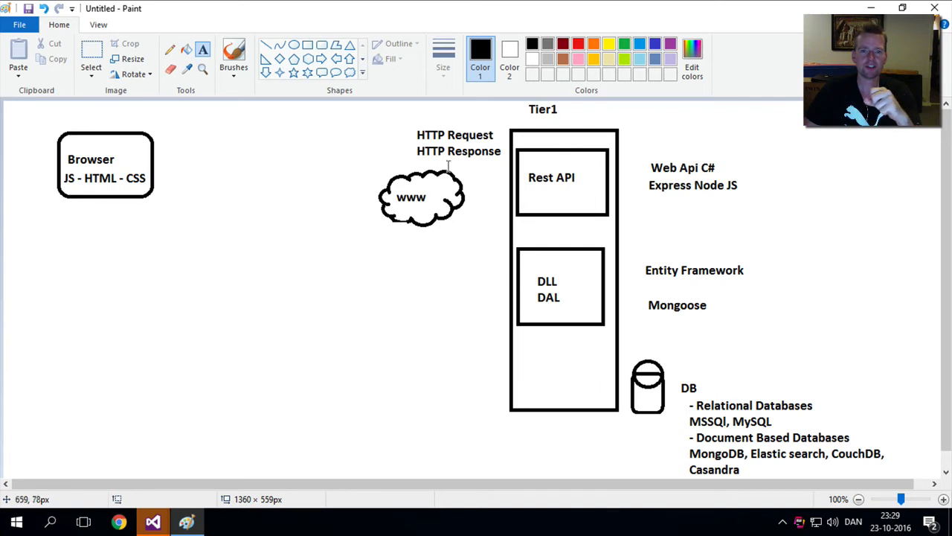
mouse_move(411, 214)
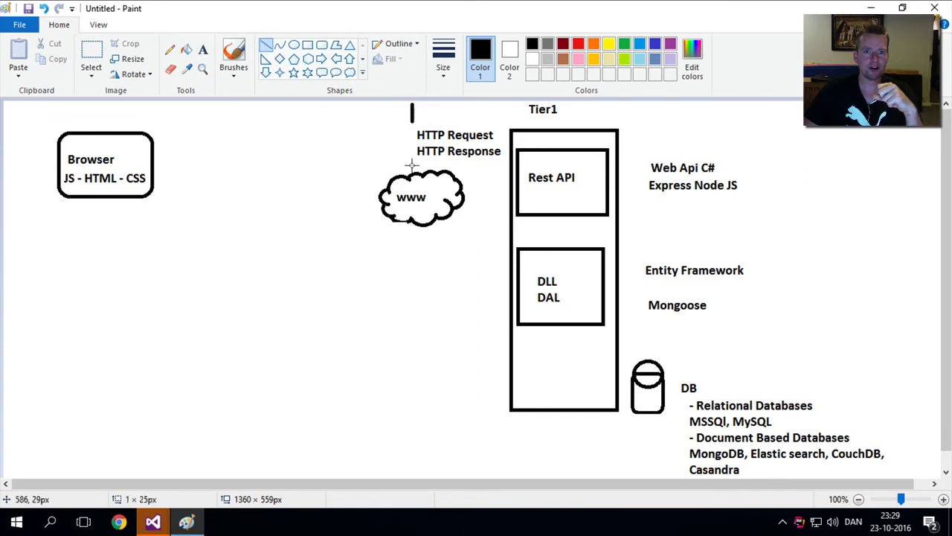
Step: Draw a vertical client/server divider and a rounded box below the Browser box
drag(412, 111, 412, 459)
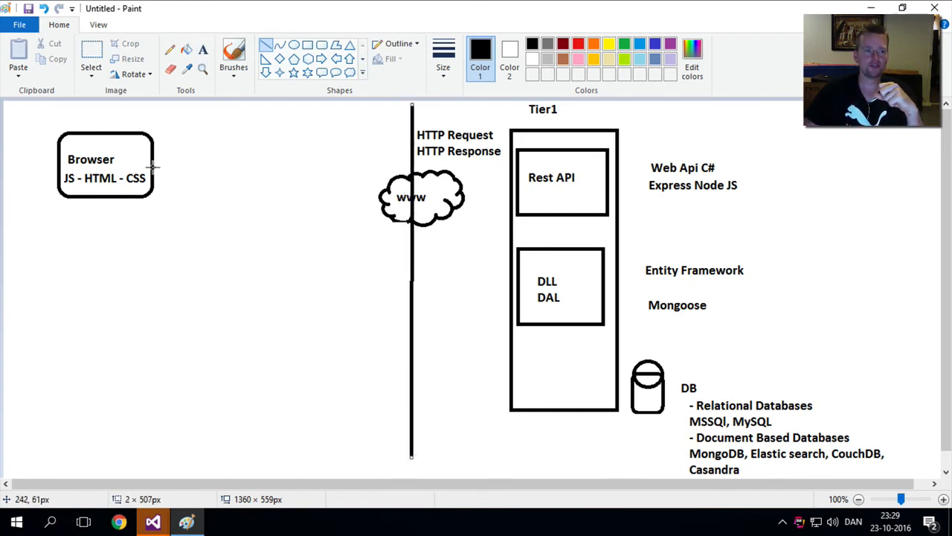
mouse_move(164, 197)
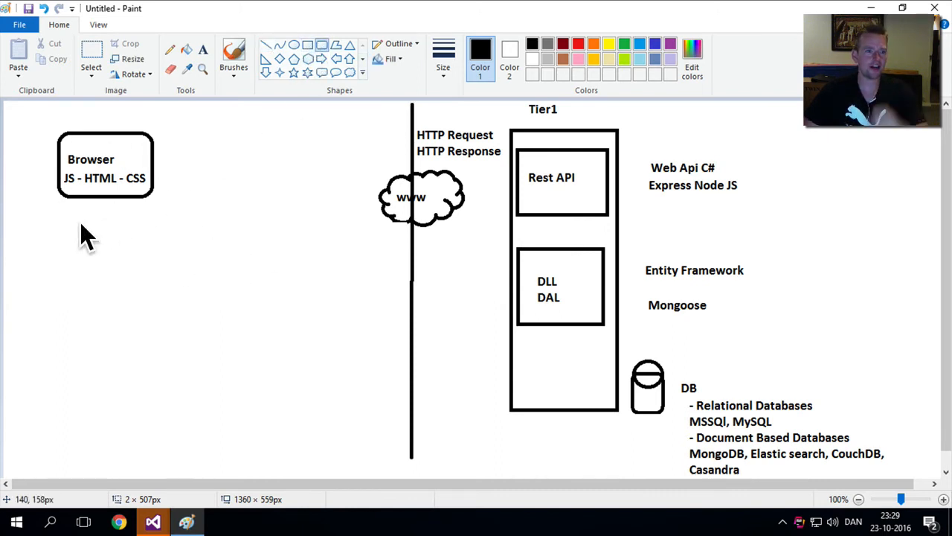
drag(58, 226, 155, 300)
text(P)
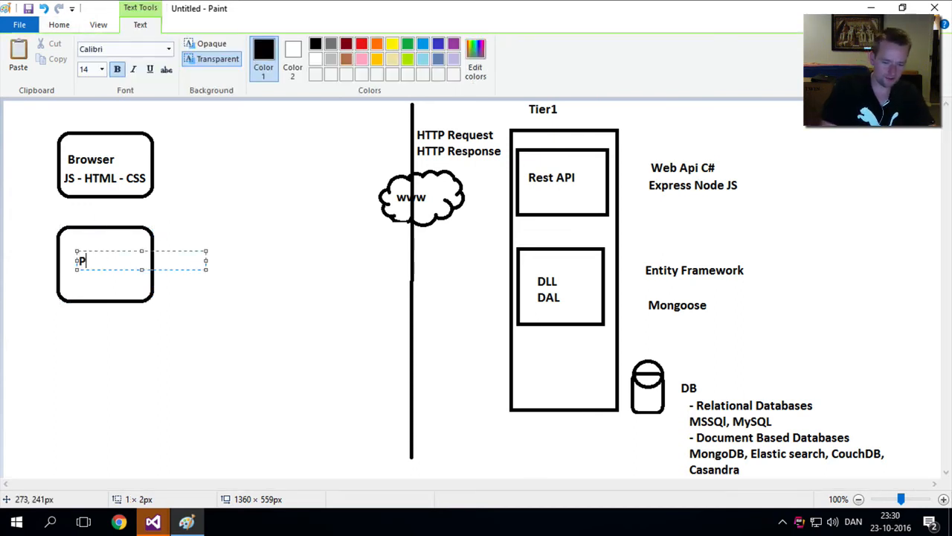
Step: Label the new box with 'Phone', 'Android' and 'Java' on separate lines
text(hone)
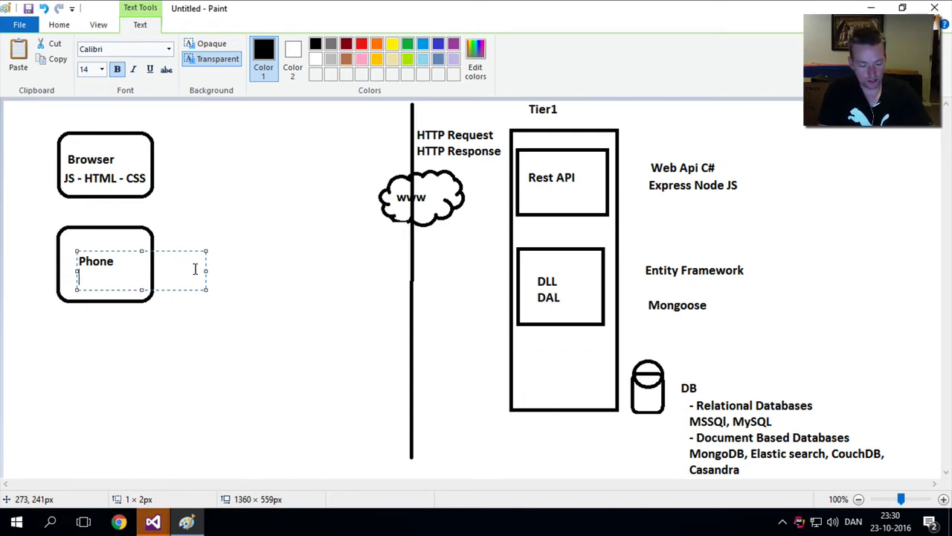
text(Andori)
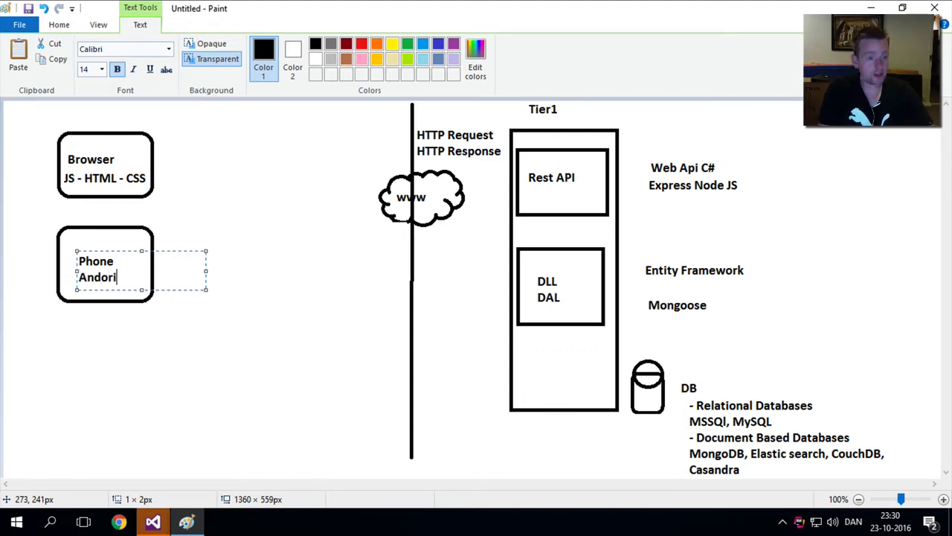
text(id)
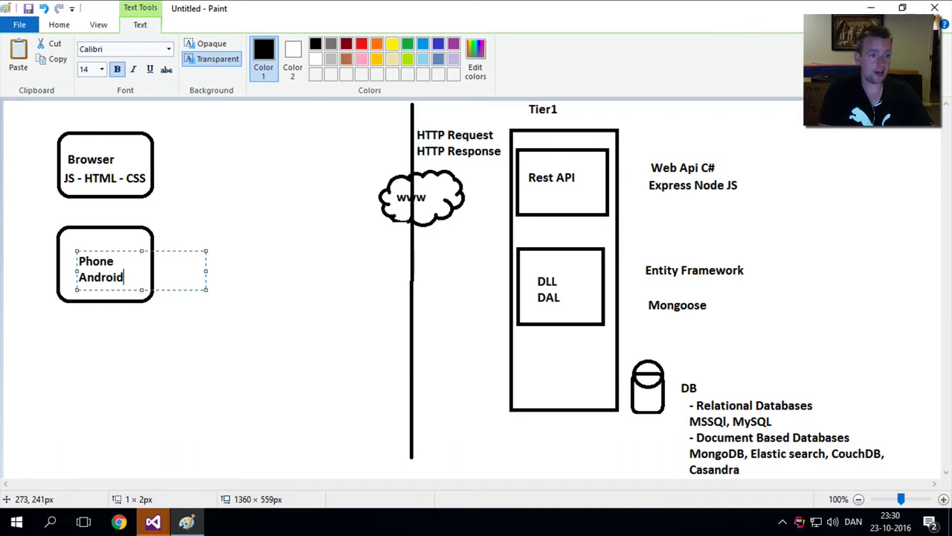
text(Javba)
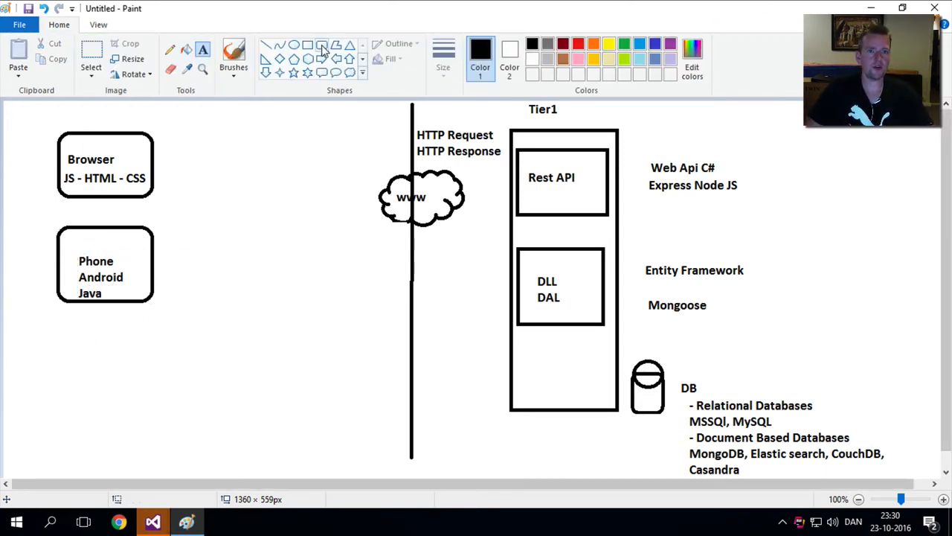
Step: Draw a third rounded client box below Phone and label it 'IOS'
drag(58, 335, 167, 433)
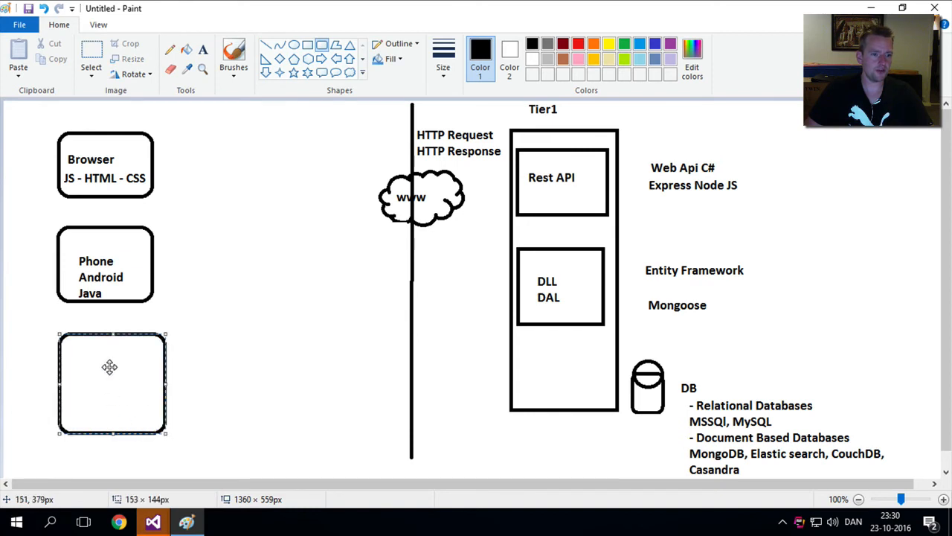
mouse_move(116, 372)
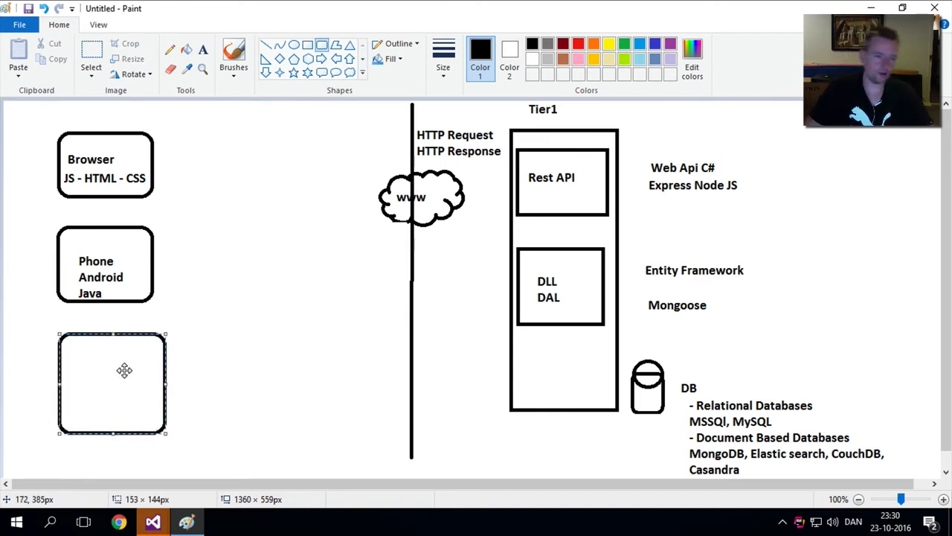
click(112, 372)
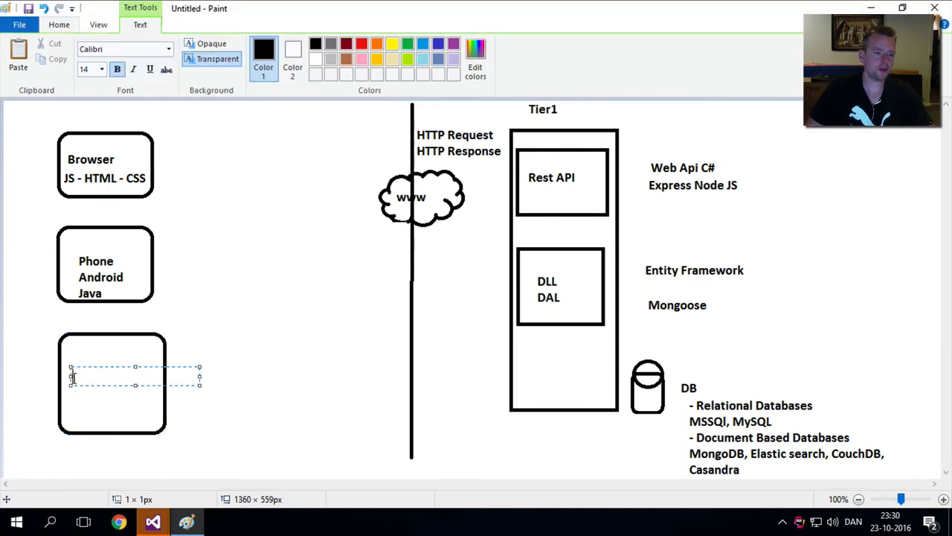
mouse_move(255, 390)
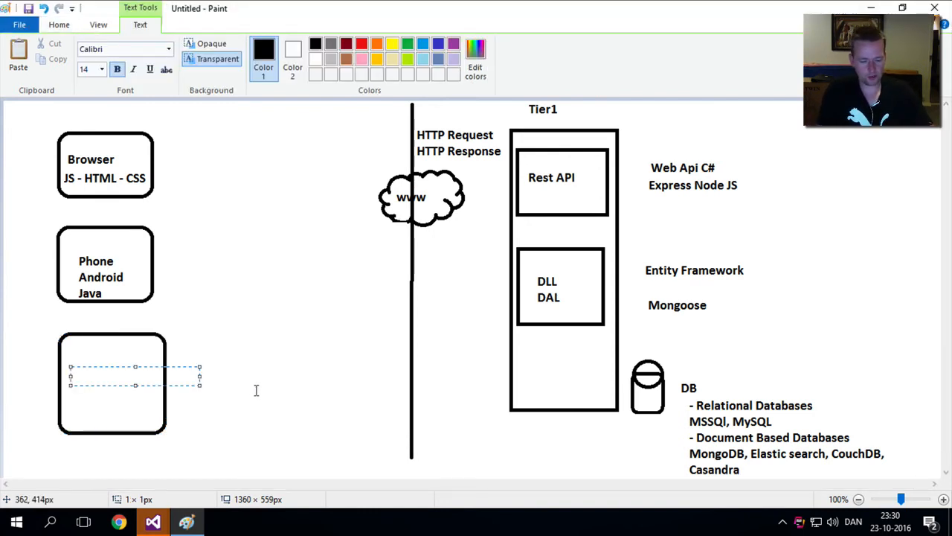
text(IOS)
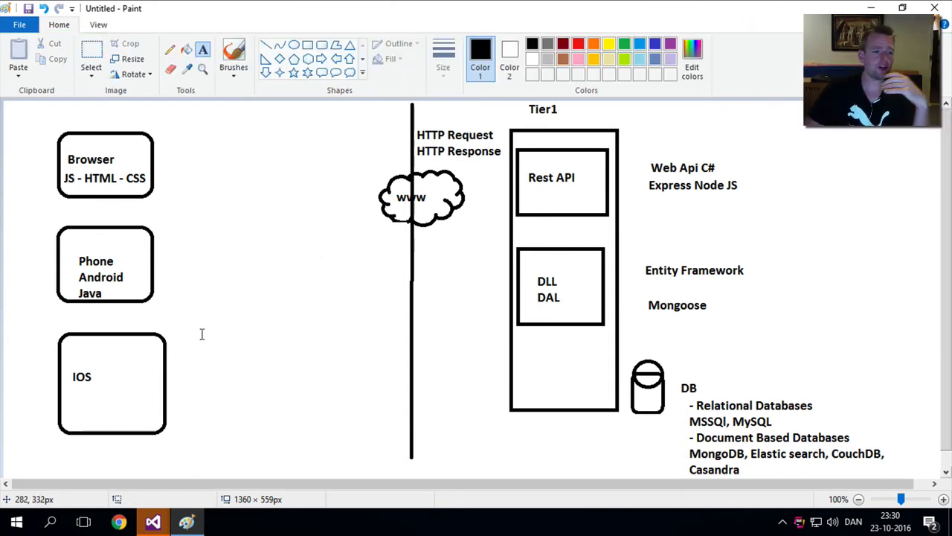
mouse_move(122, 229)
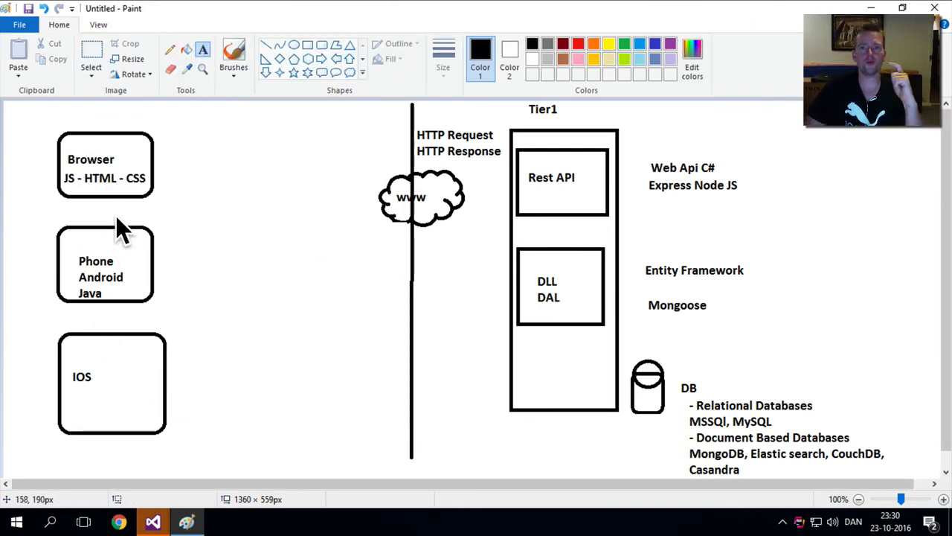
mouse_move(127, 131)
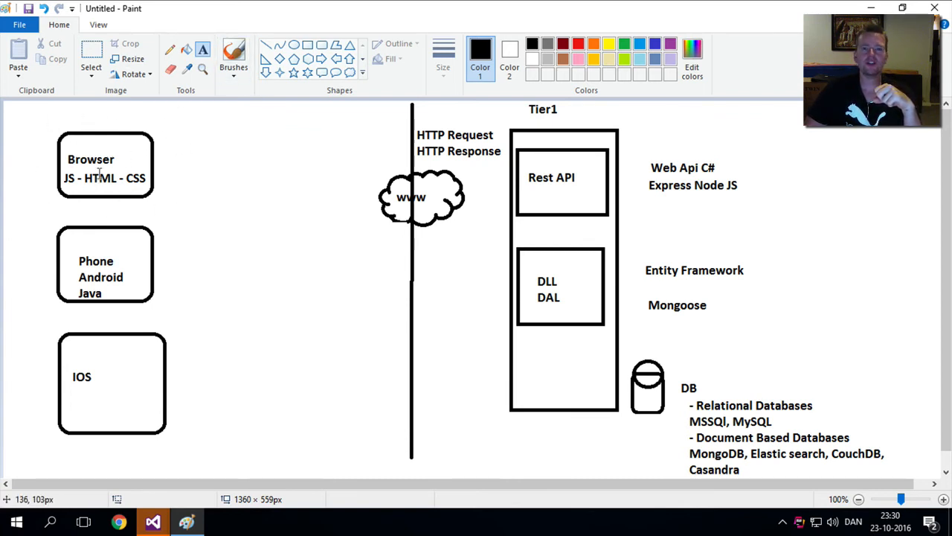
click(308, 45)
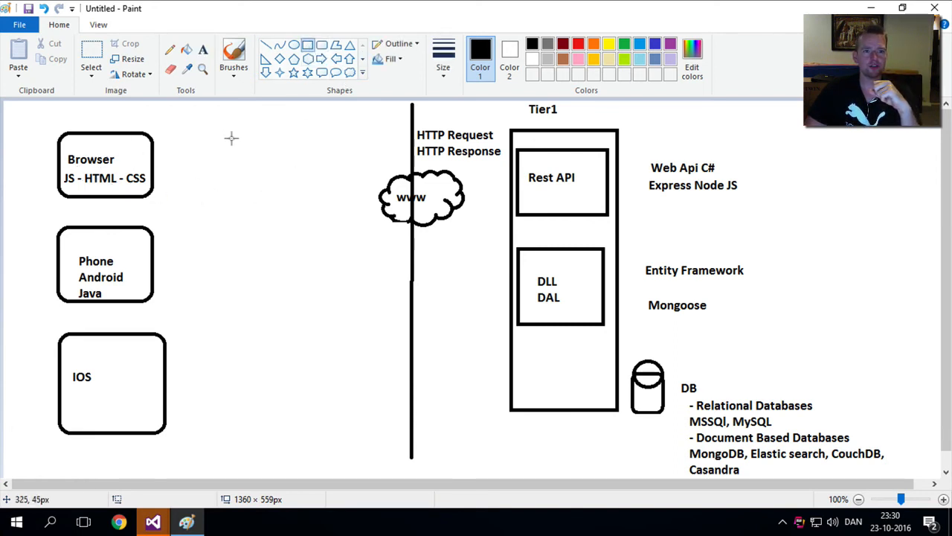
Step: Draw a tall rectangle between the clients and the divider titled 'Tier2 C#'
drag(231, 132, 366, 332)
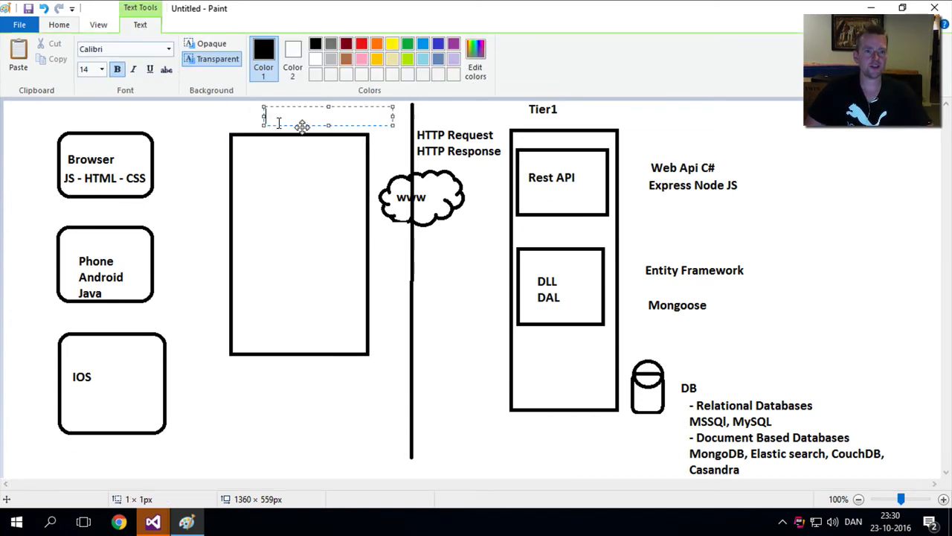
text(Tier2 C#)
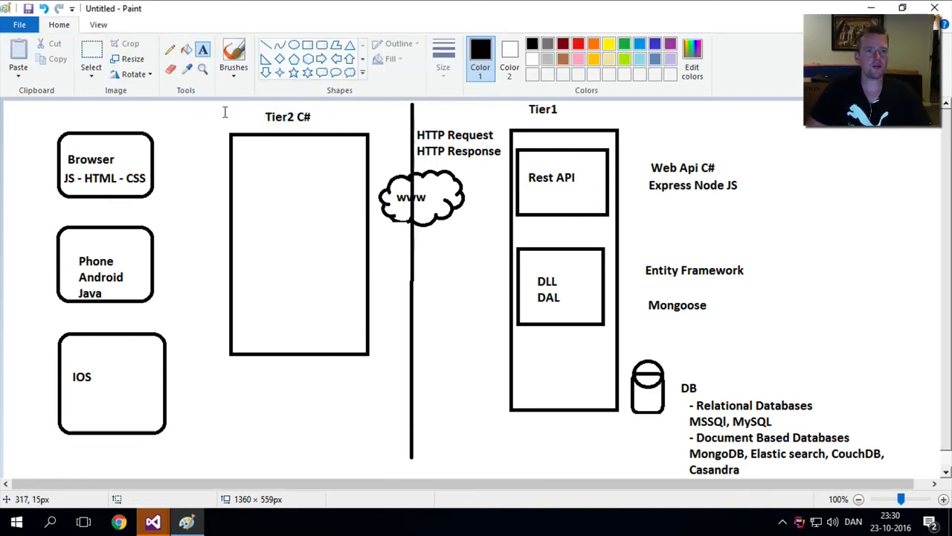
click(307, 45)
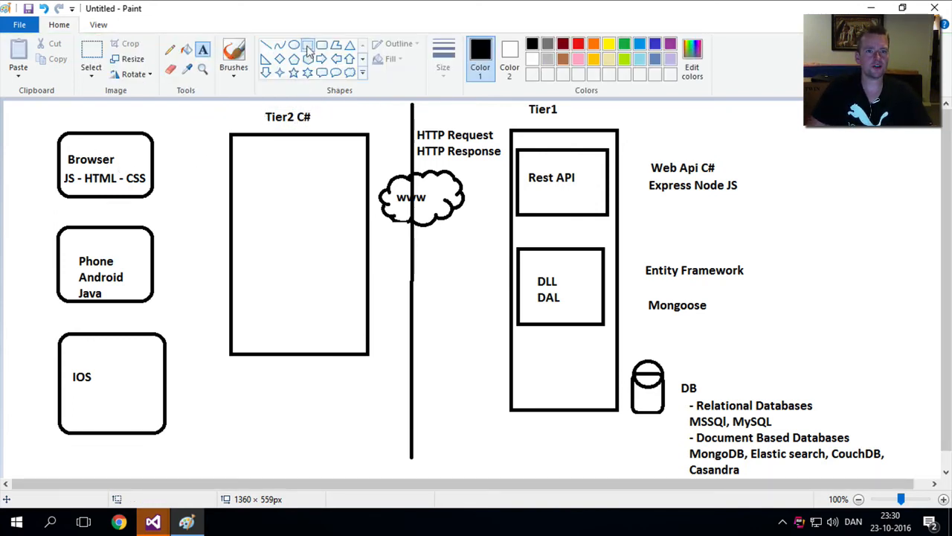
Step: Draw two stacked inner boxes in Tier2 C# labelled 'MVC' and 'Proxy'
drag(250, 161, 345, 223)
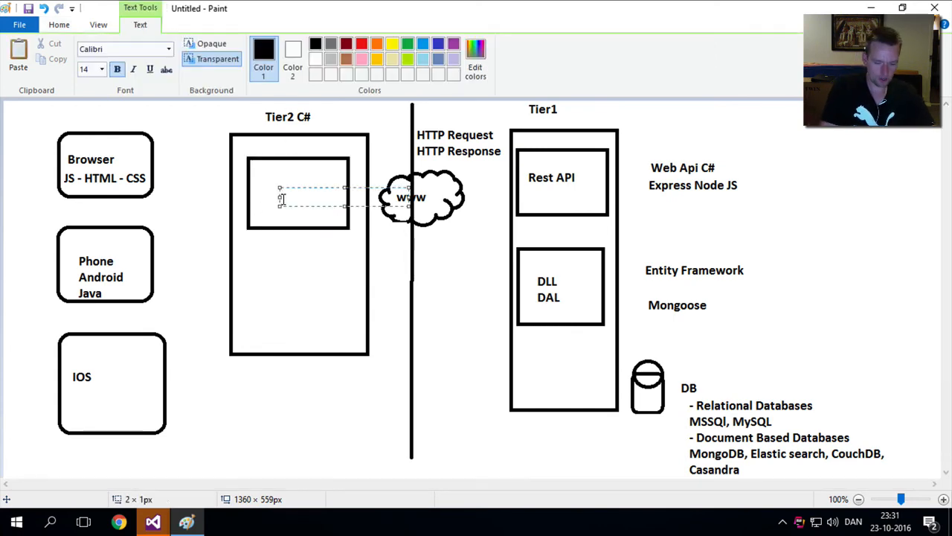
text(MVC)
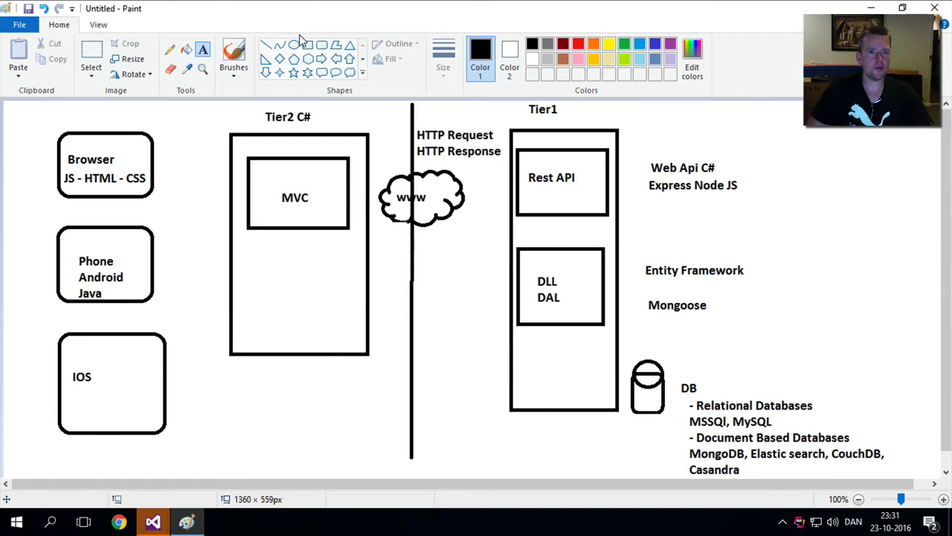
drag(250, 265, 354, 334)
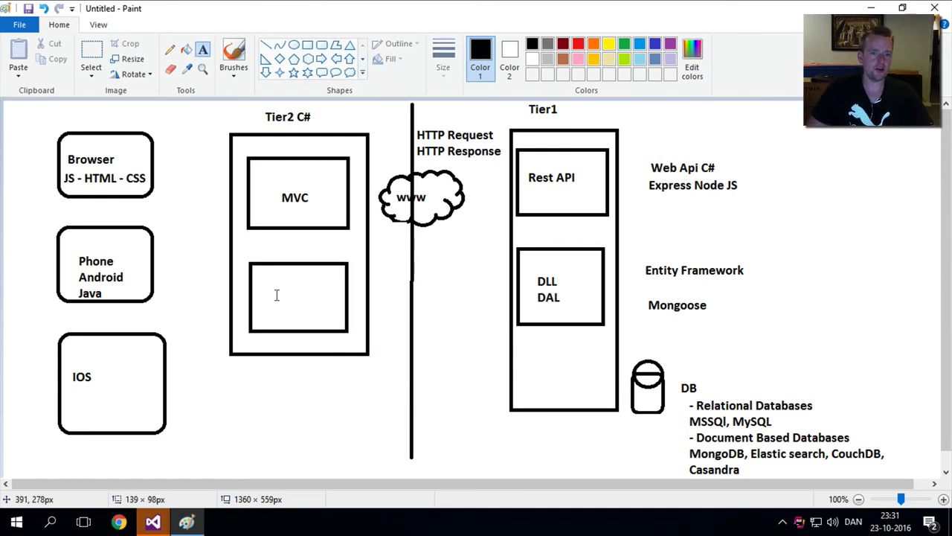
text(Proxy)
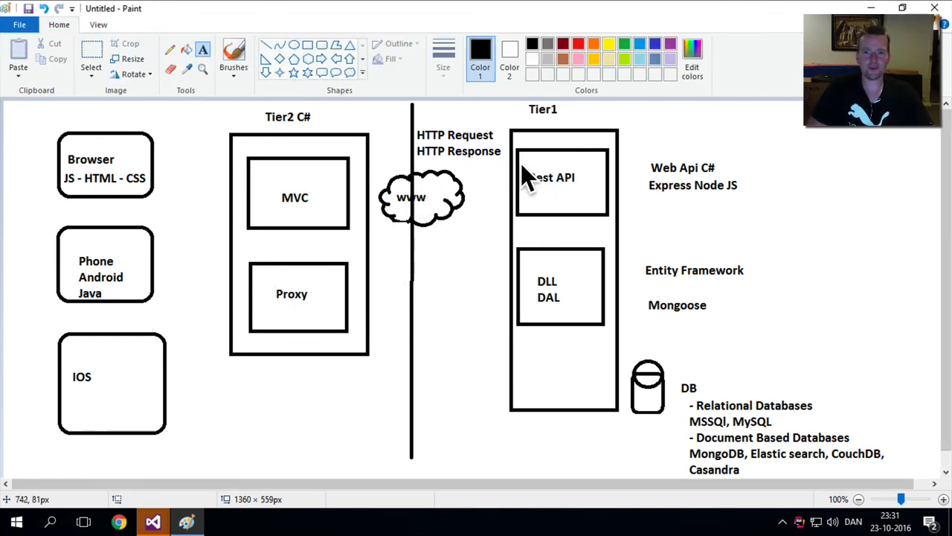
mouse_move(241, 162)
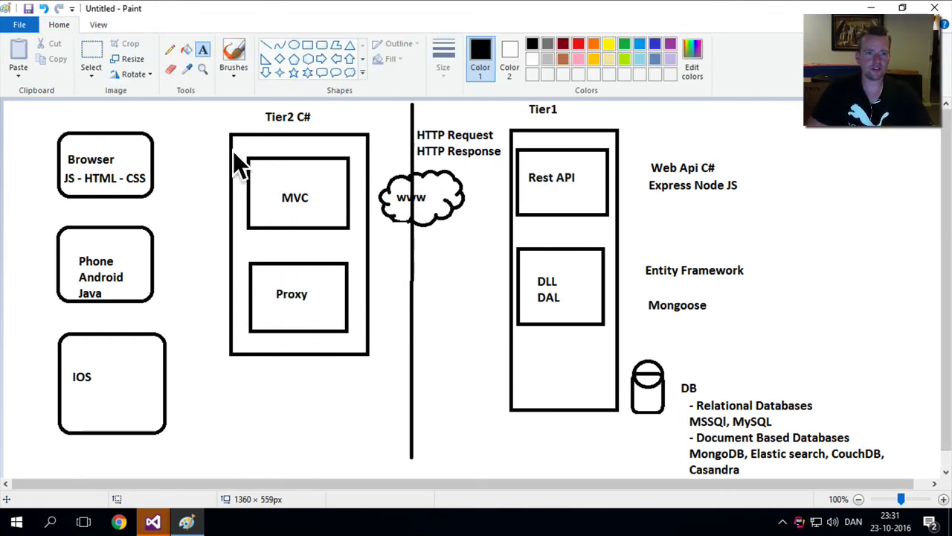
mouse_move(155, 187)
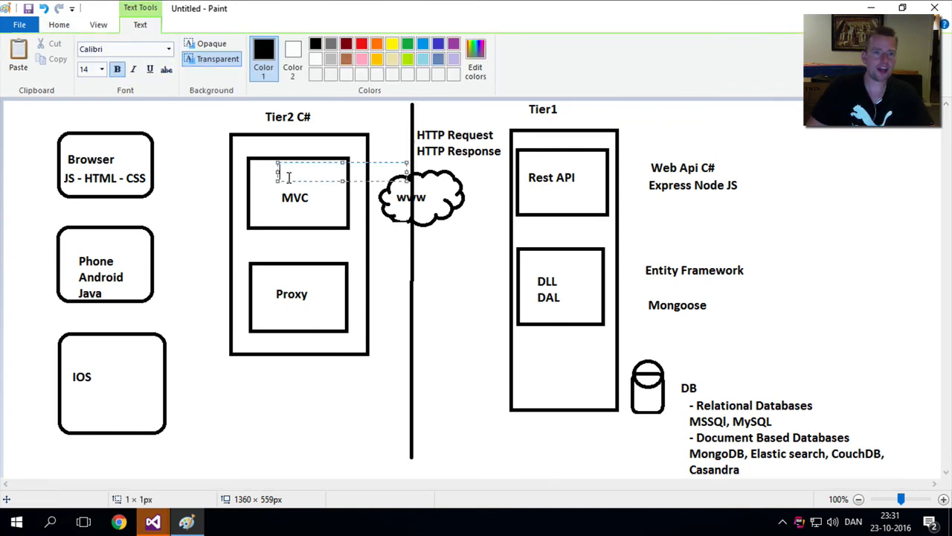
Step: Add 'AngularJS' and 'Aurilia' to the MVC box and 'C#' and 'Java' to the Proxy box
text(AngularJS)
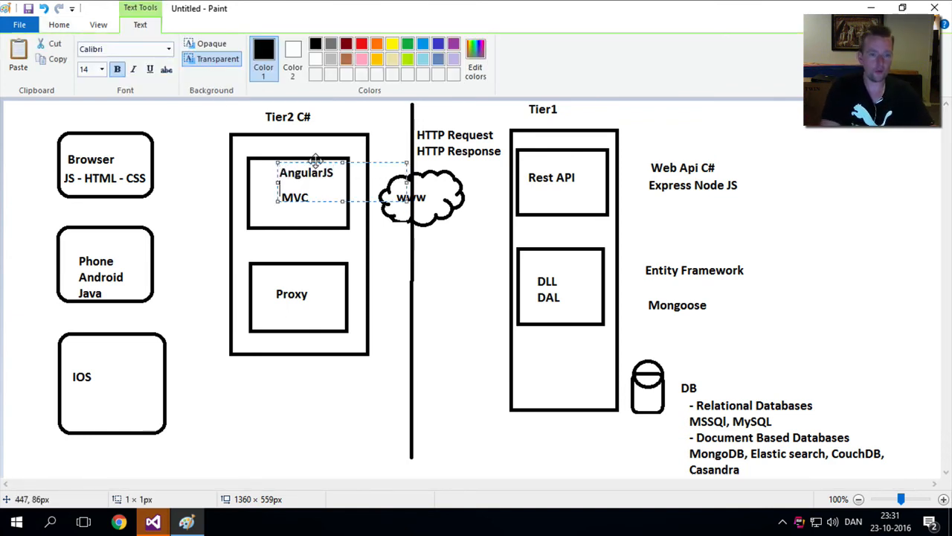
text(Aurilia)
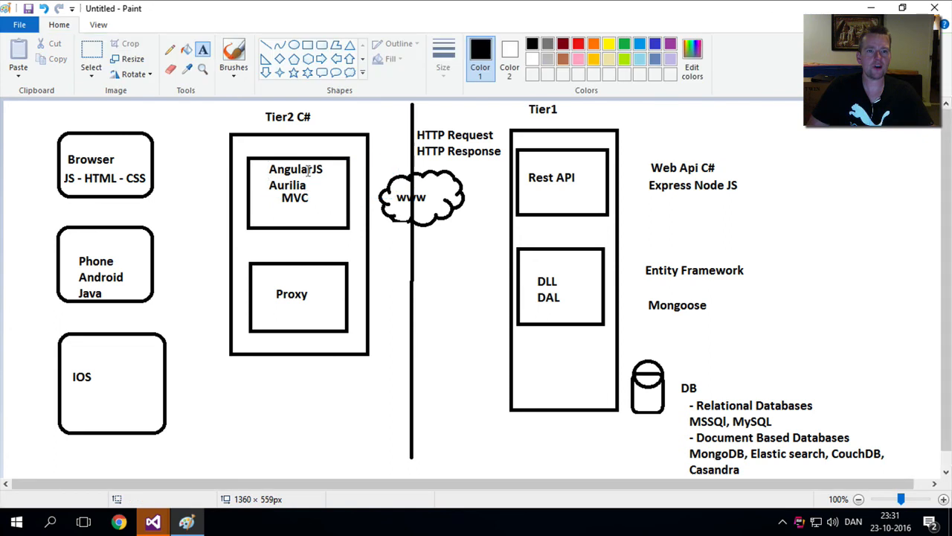
mouse_move(113, 173)
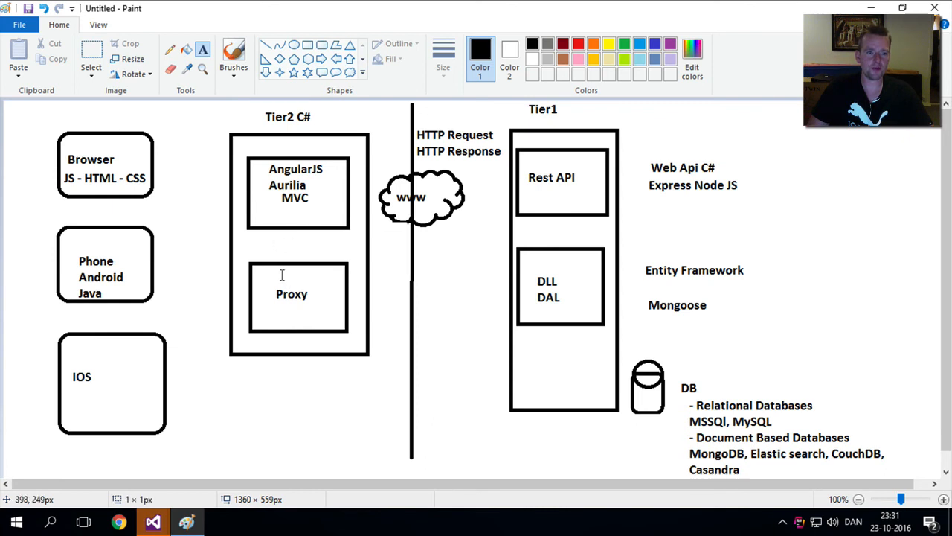
click(283, 274)
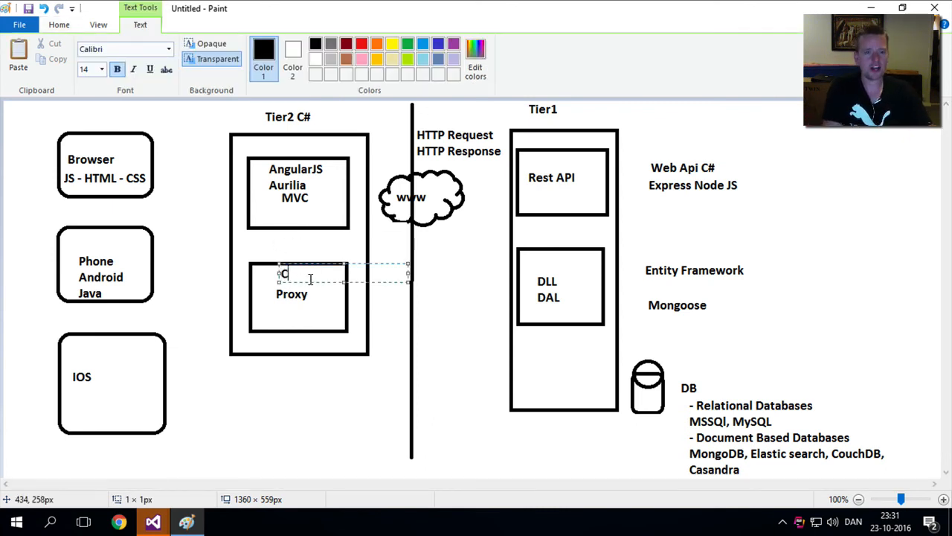
text(Java)
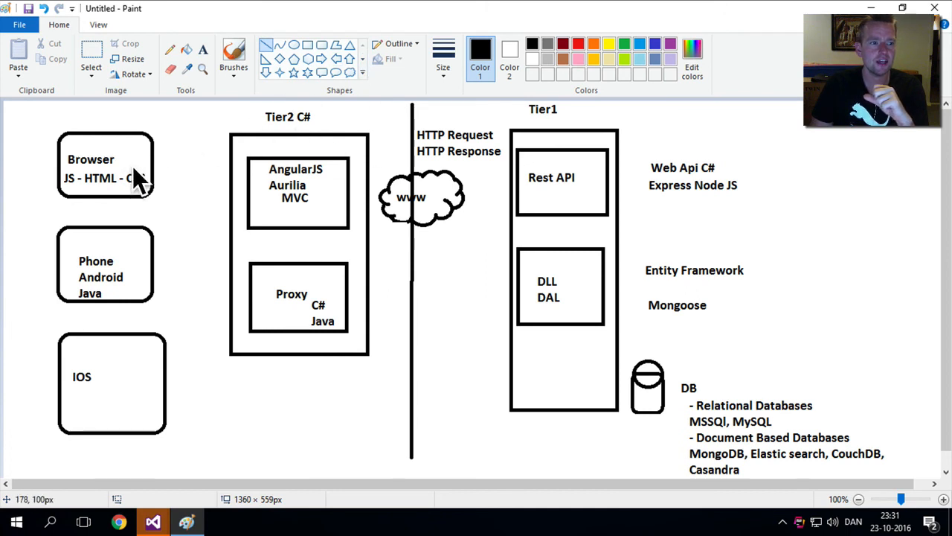
text(SS)
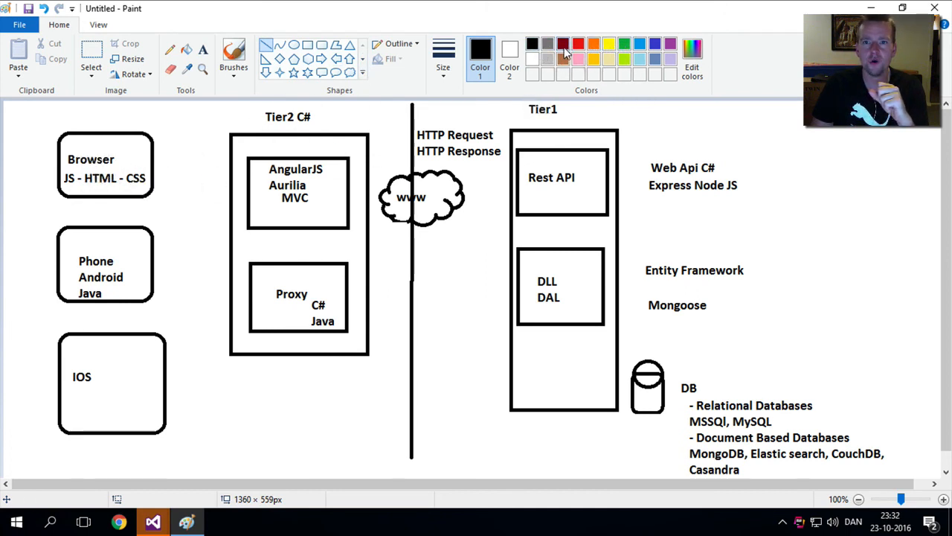
Step: Draw red lines Browser→MVC→Proxy→cloud→Rest API and DAL→DB, then a green DB→DAL return line
drag(137, 178, 268, 191)
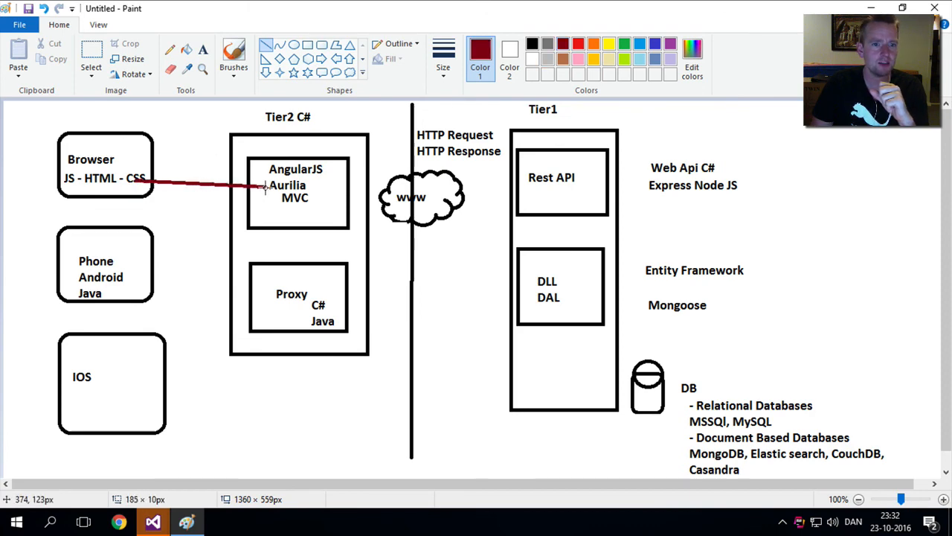
drag(265, 211, 277, 279)
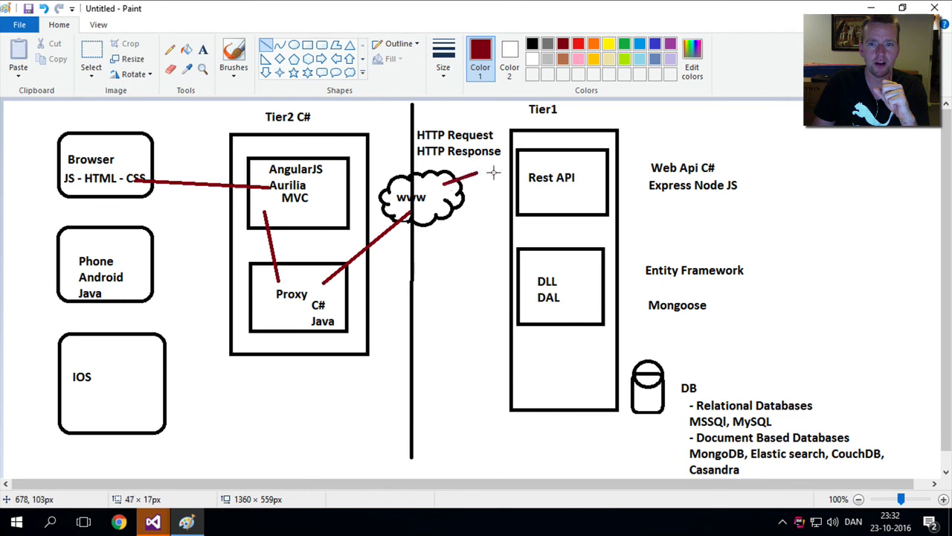
drag(541, 205, 541, 298)
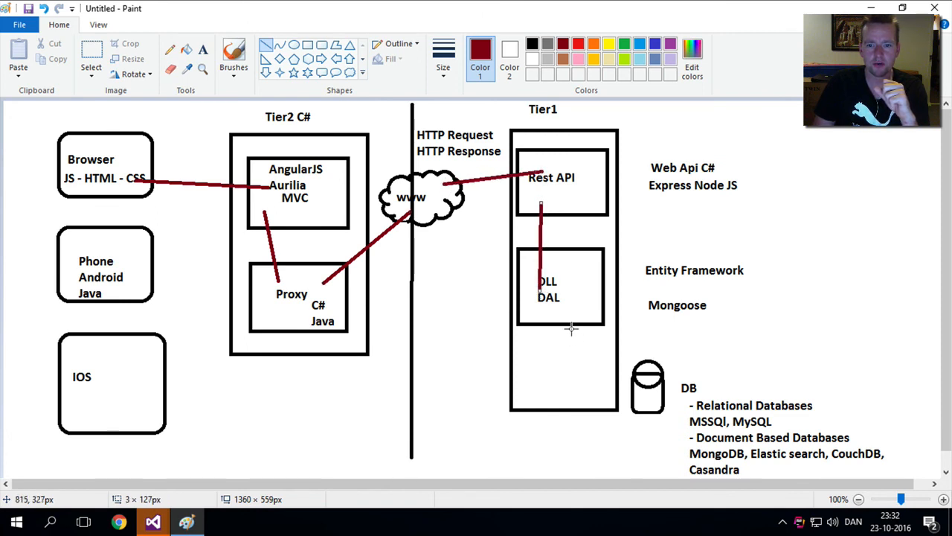
drag(554, 315, 657, 384)
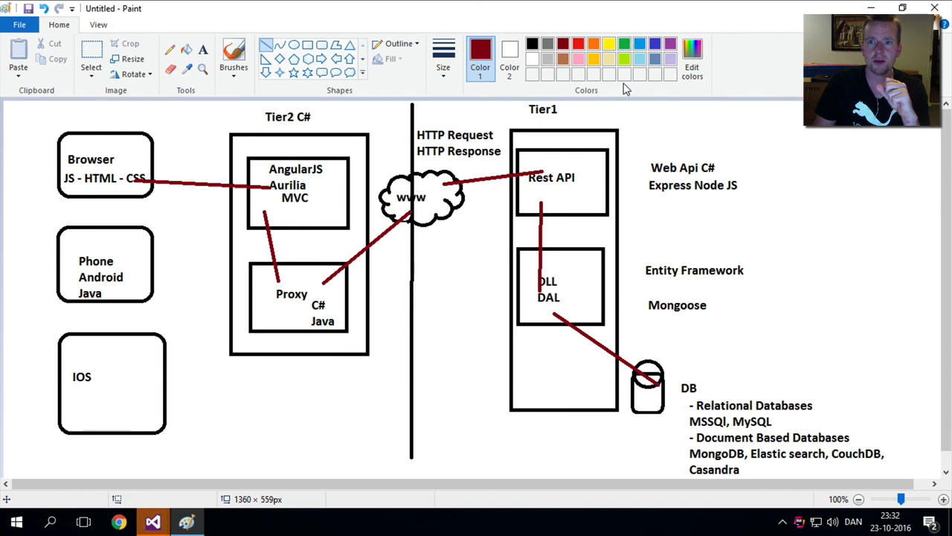
drag(571, 275, 653, 364)
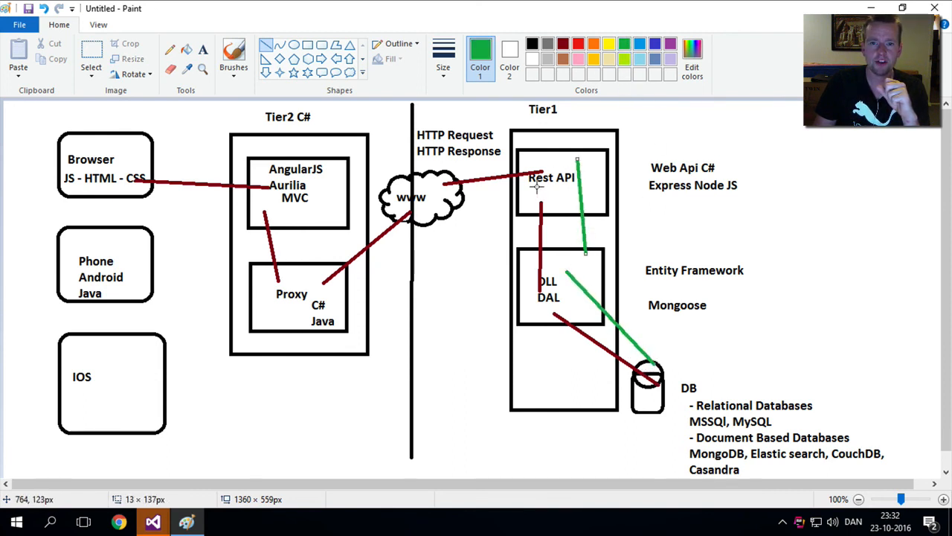
Step: Draw a green return line from Rest API to the cloud and another flow line from Browser
drag(305, 279, 538, 186)
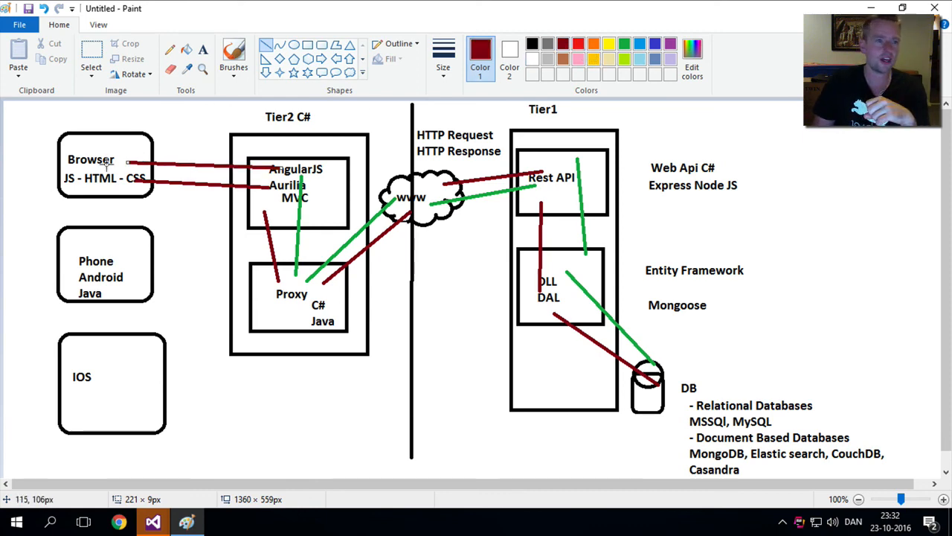
drag(113, 190, 280, 207)
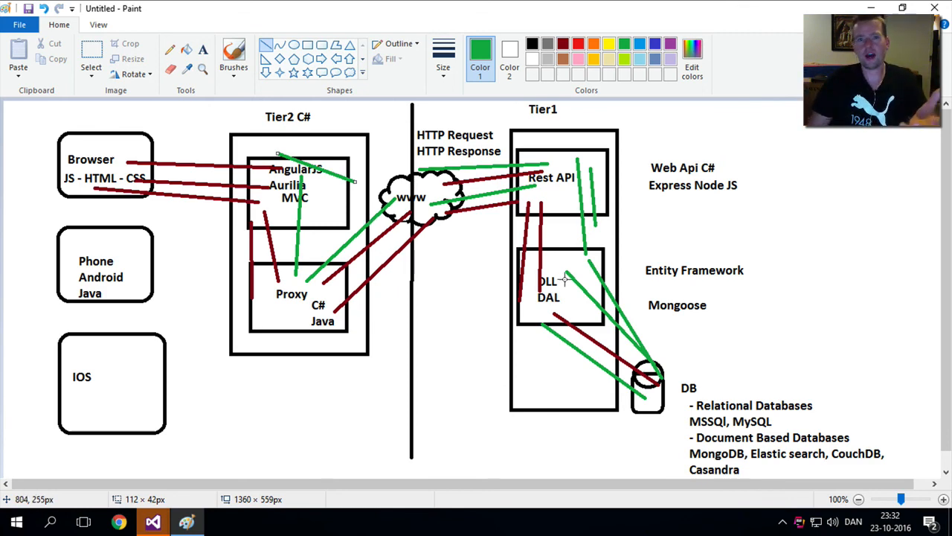
mouse_move(508, 344)
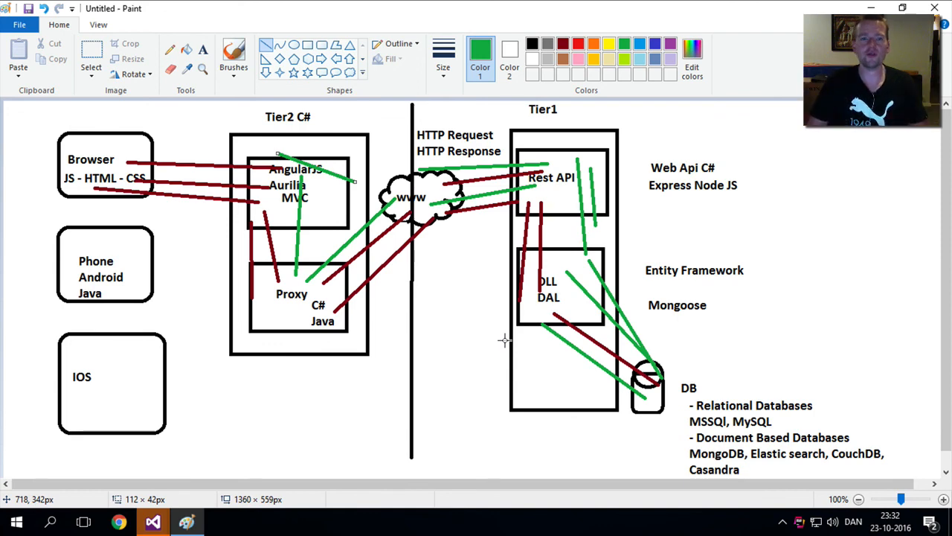
mouse_move(527, 301)
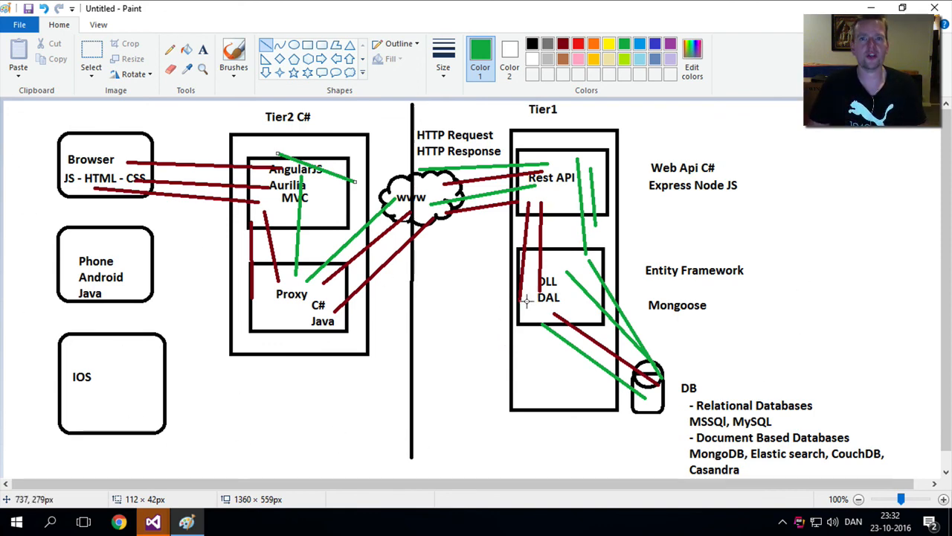